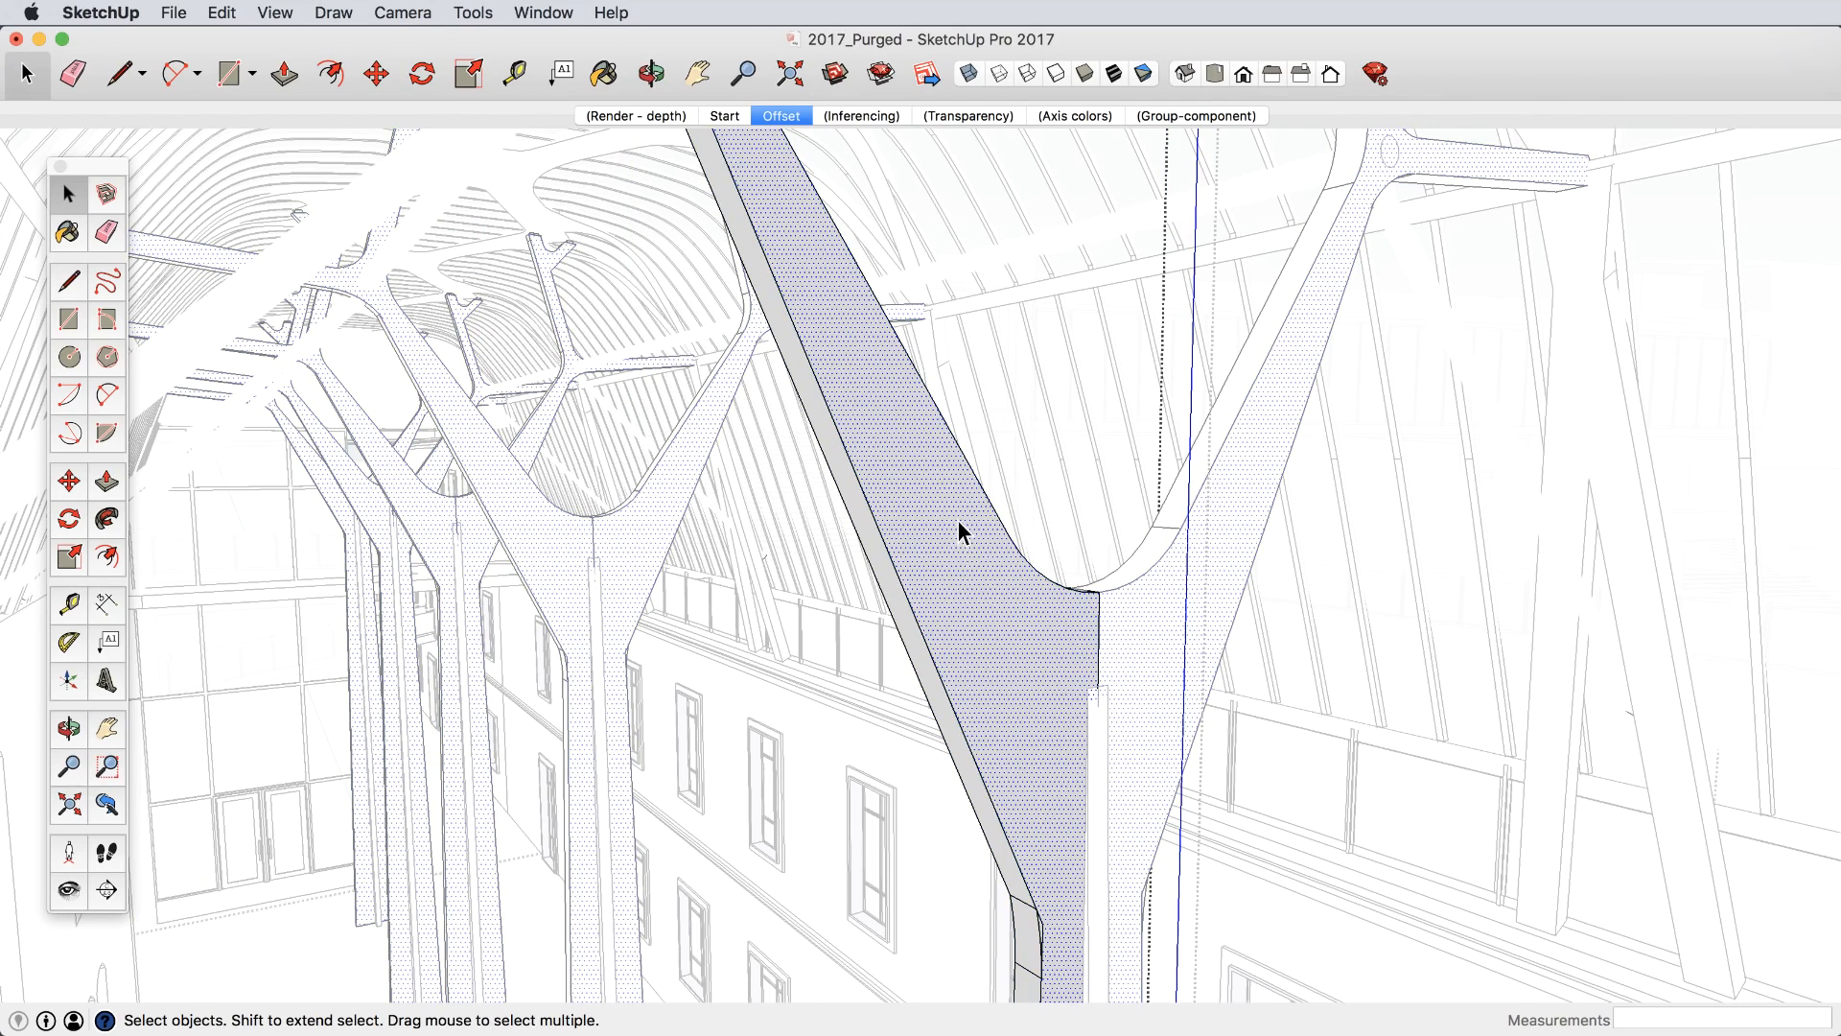
# Offset the shaded column face's outline inward to form a smaller inner loop.
pyautogui.click(333, 73)
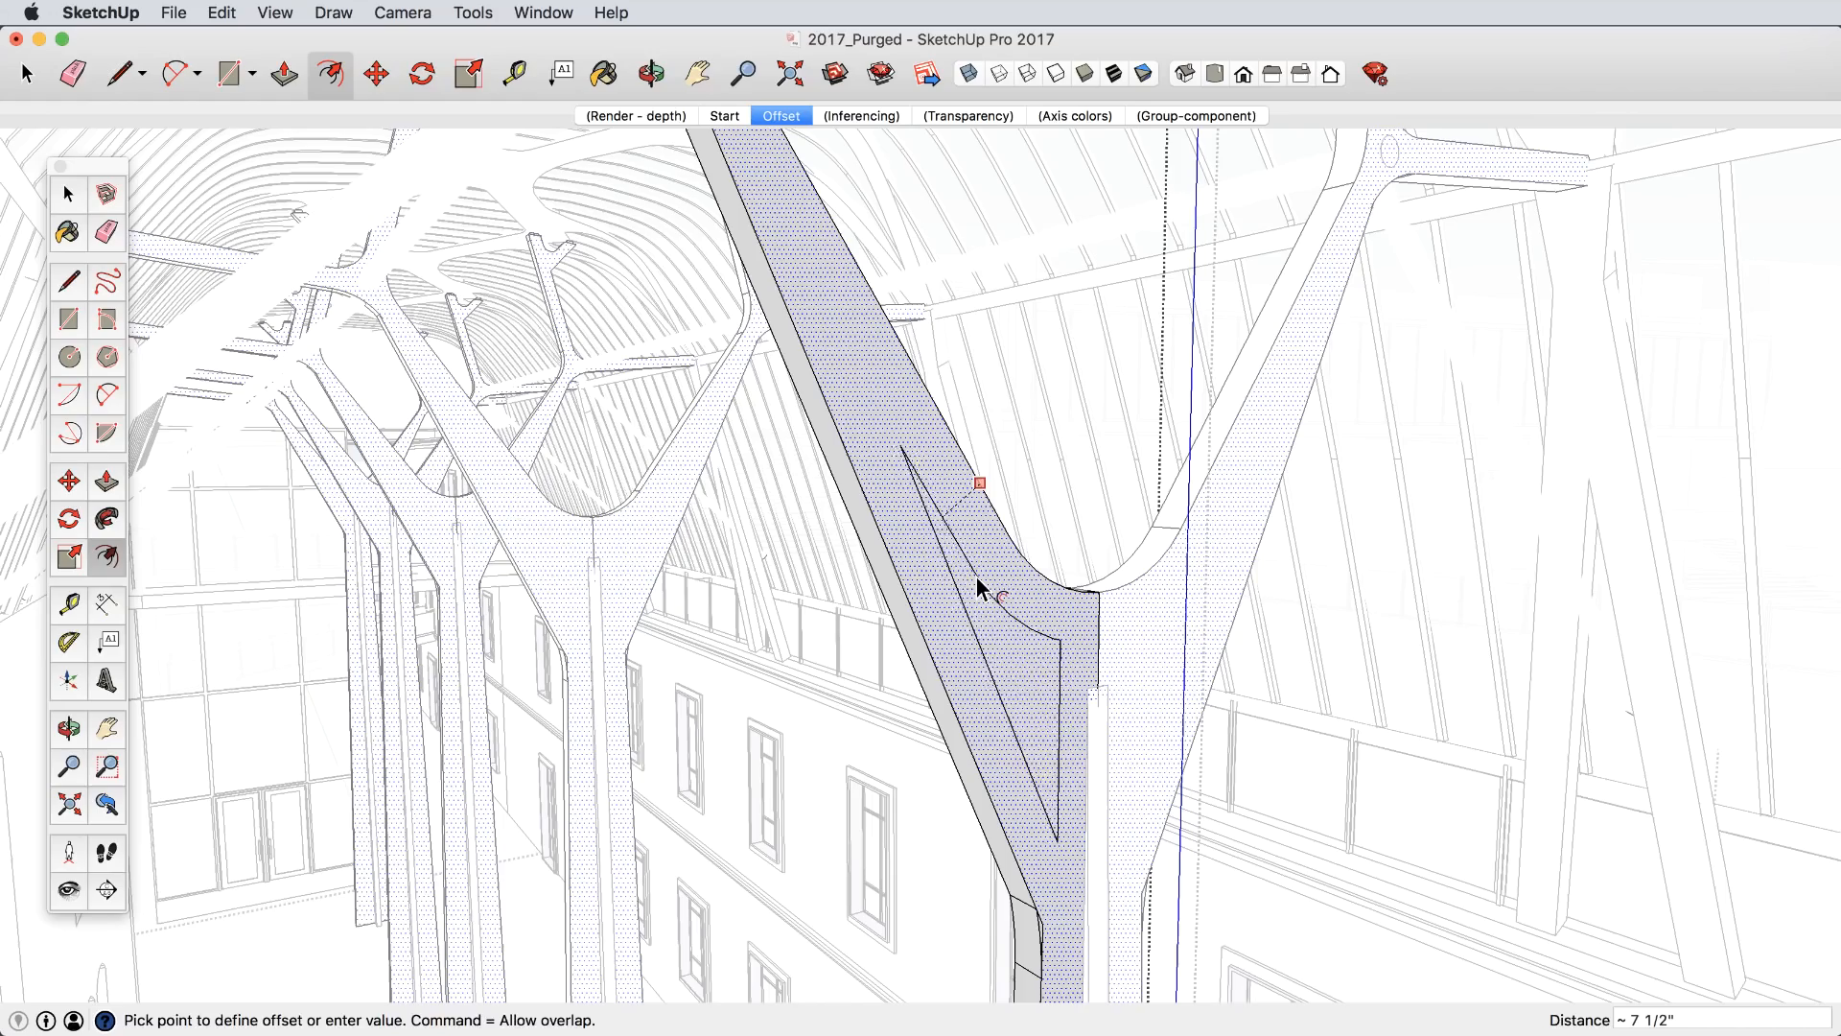
pyautogui.click(282, 72)
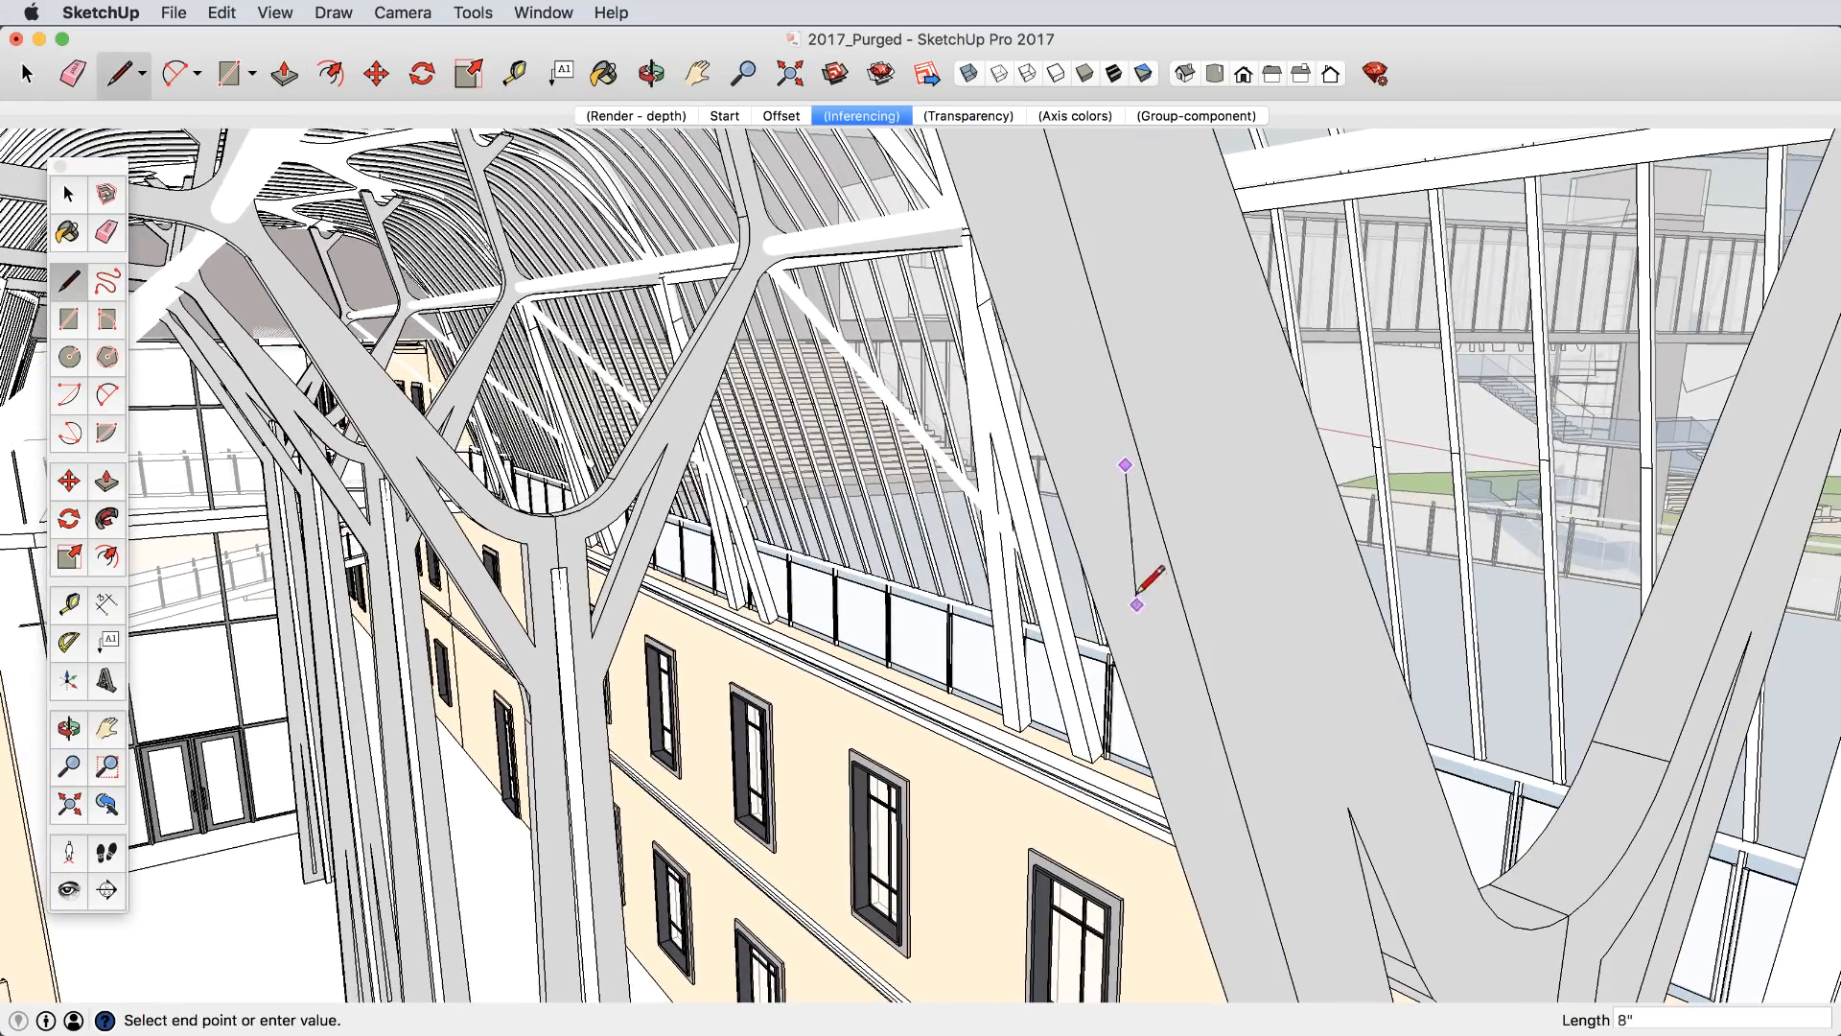
pyautogui.moveTo(958, 574)
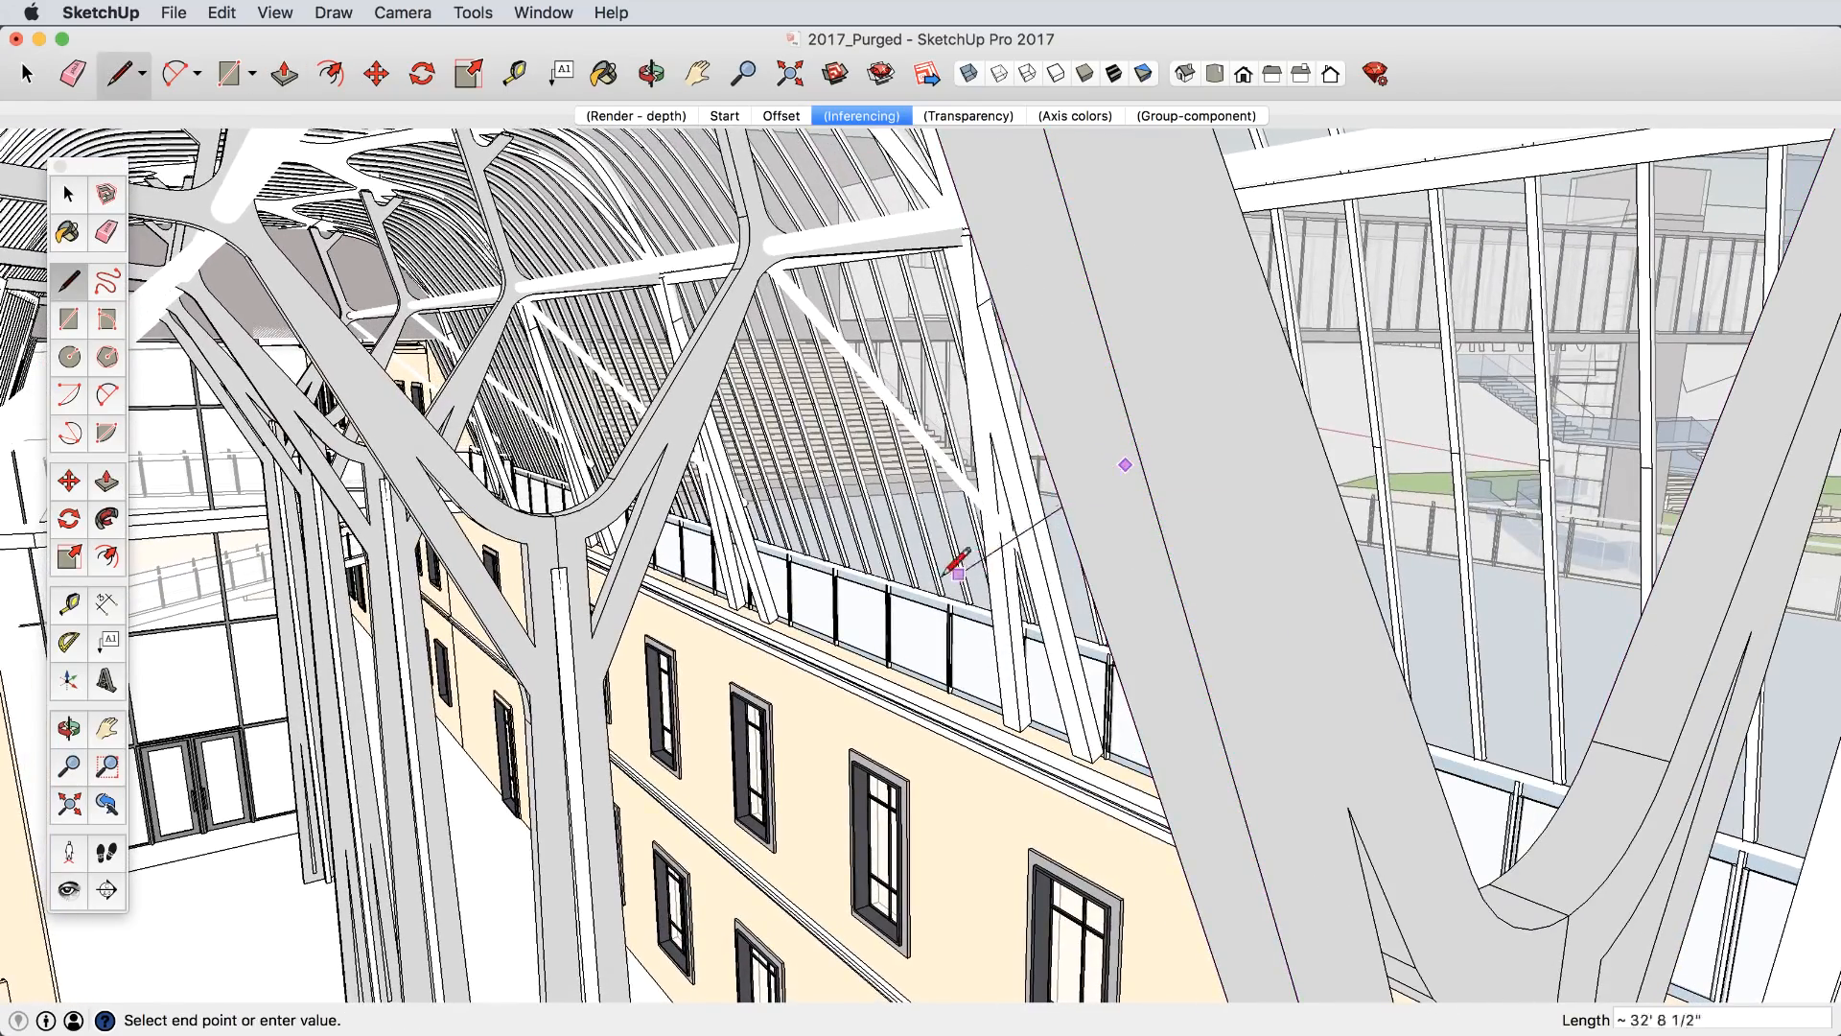
pyautogui.moveTo(941, 597)
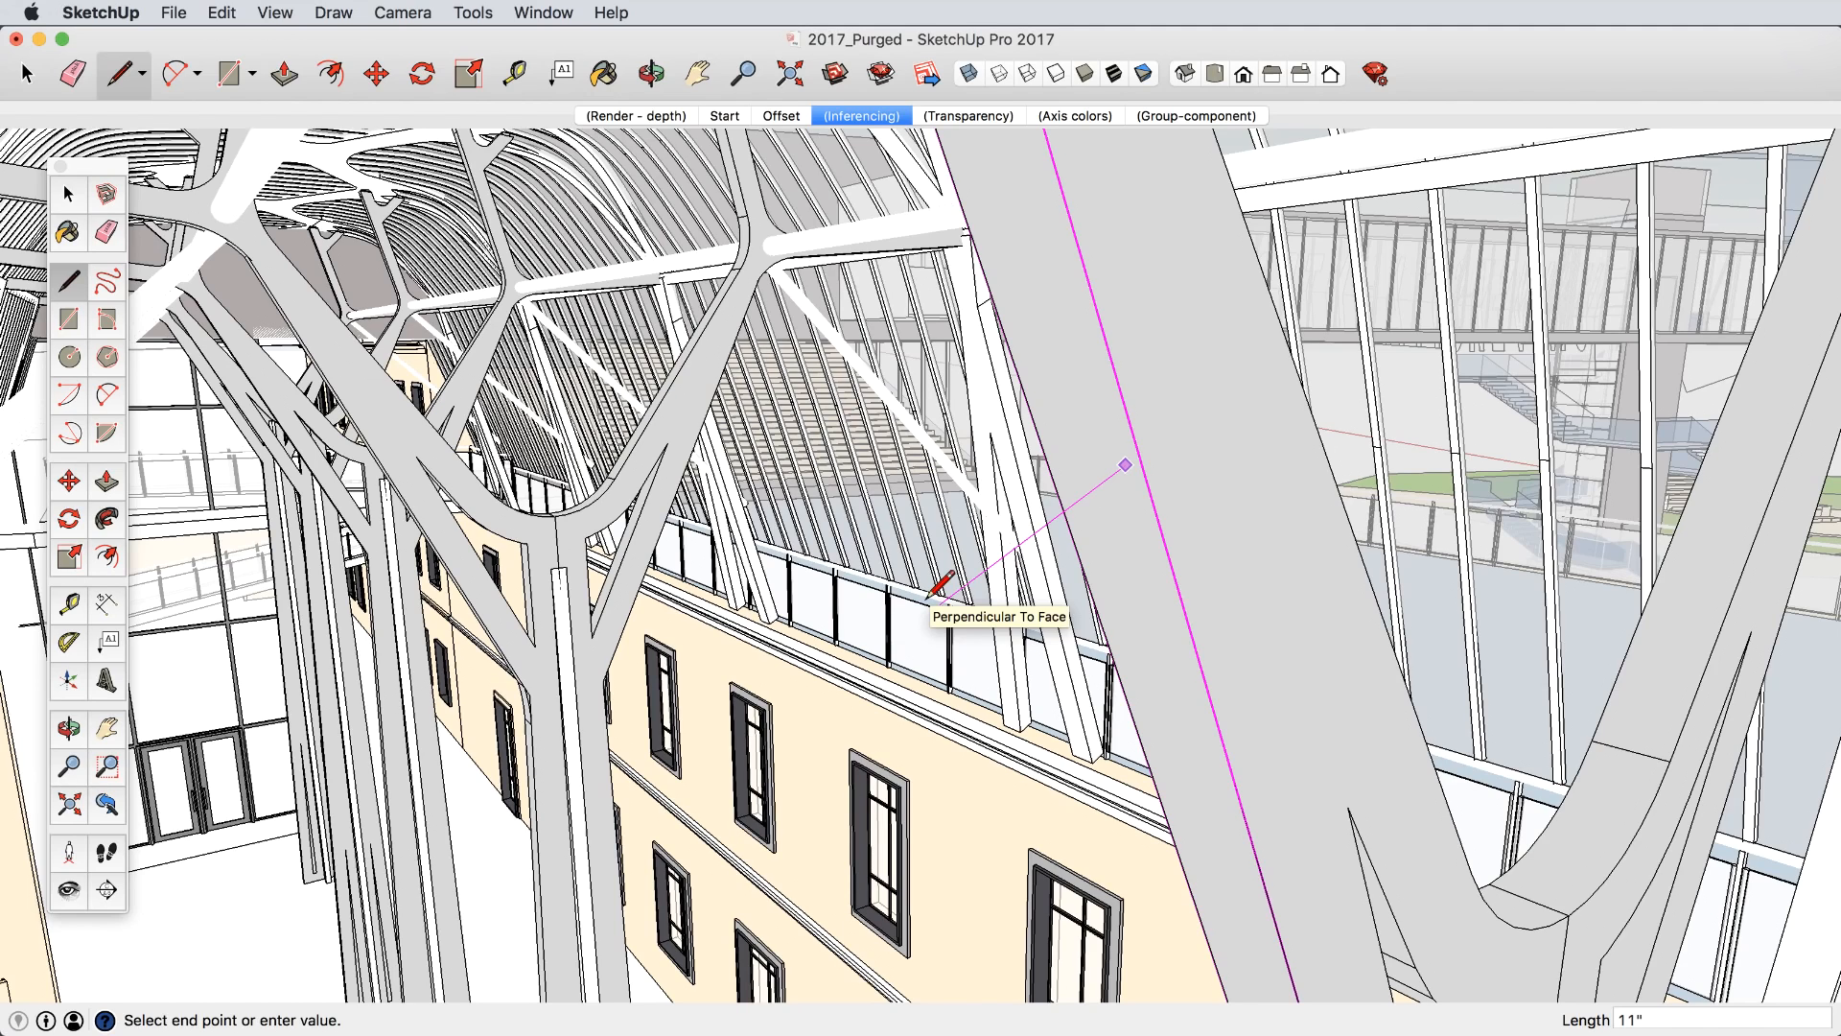
pyautogui.click(64, 72)
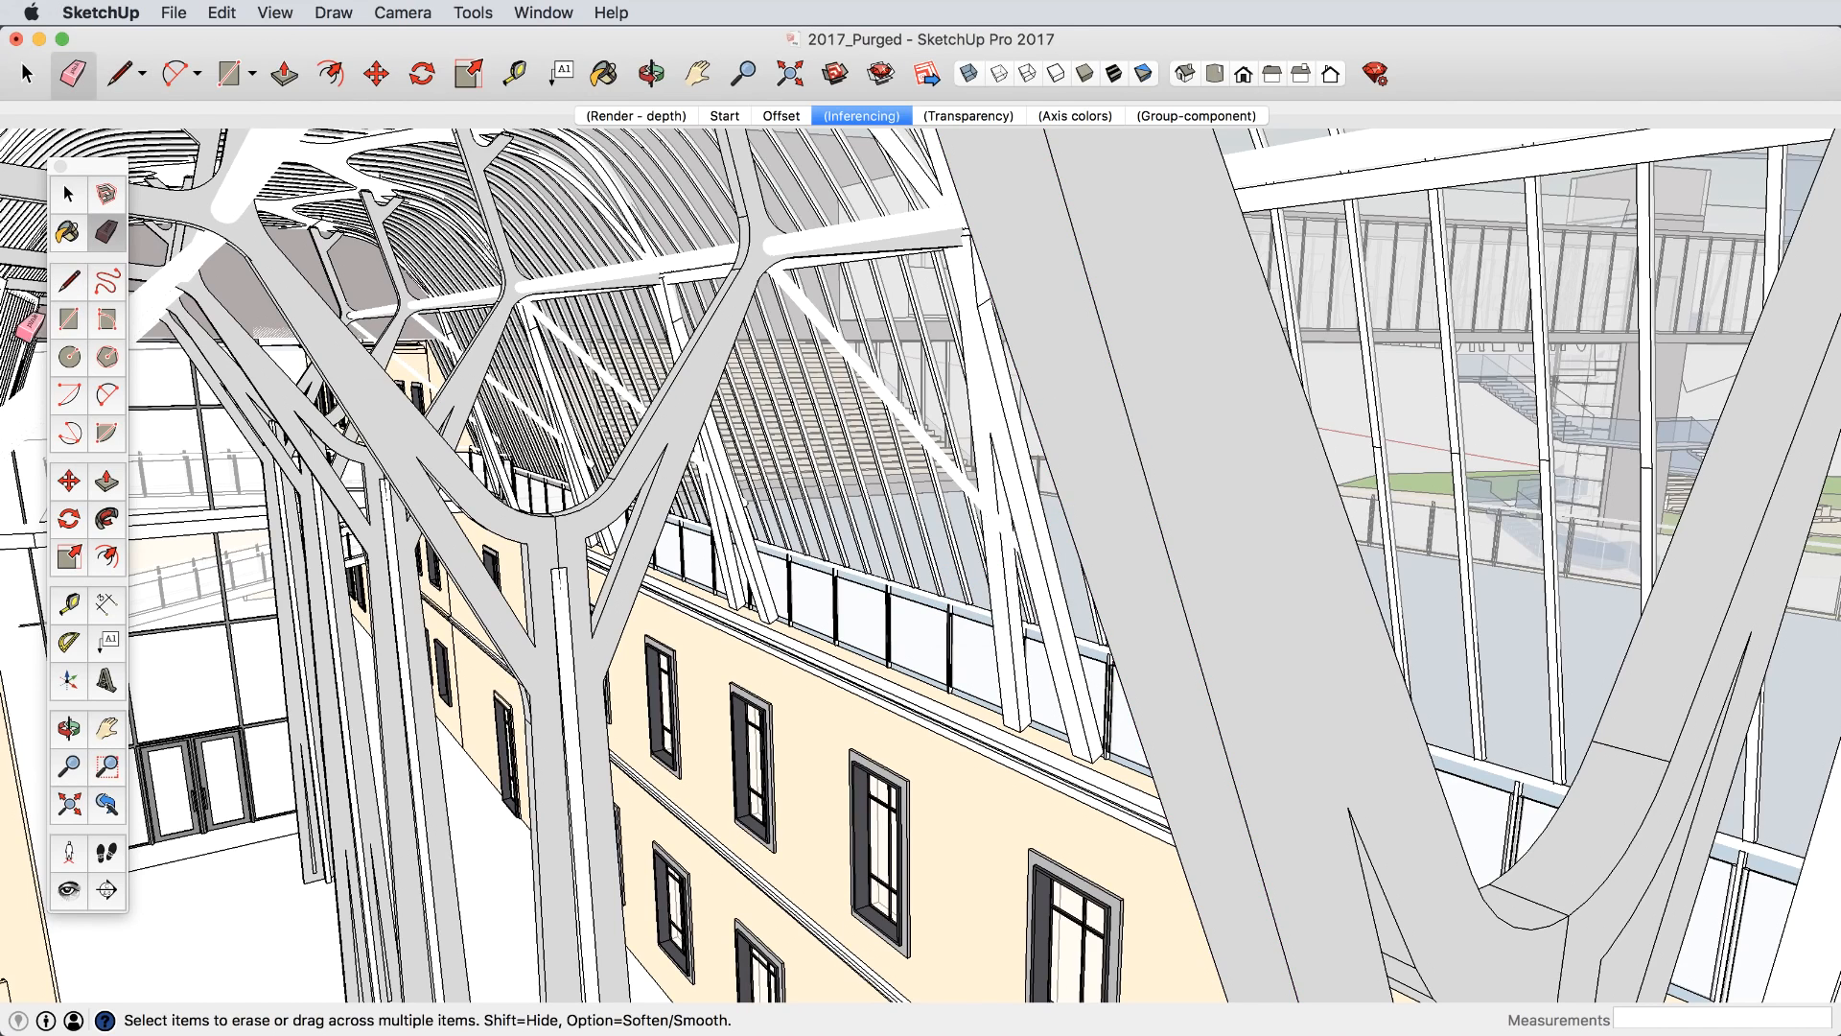
pyautogui.click(227, 74)
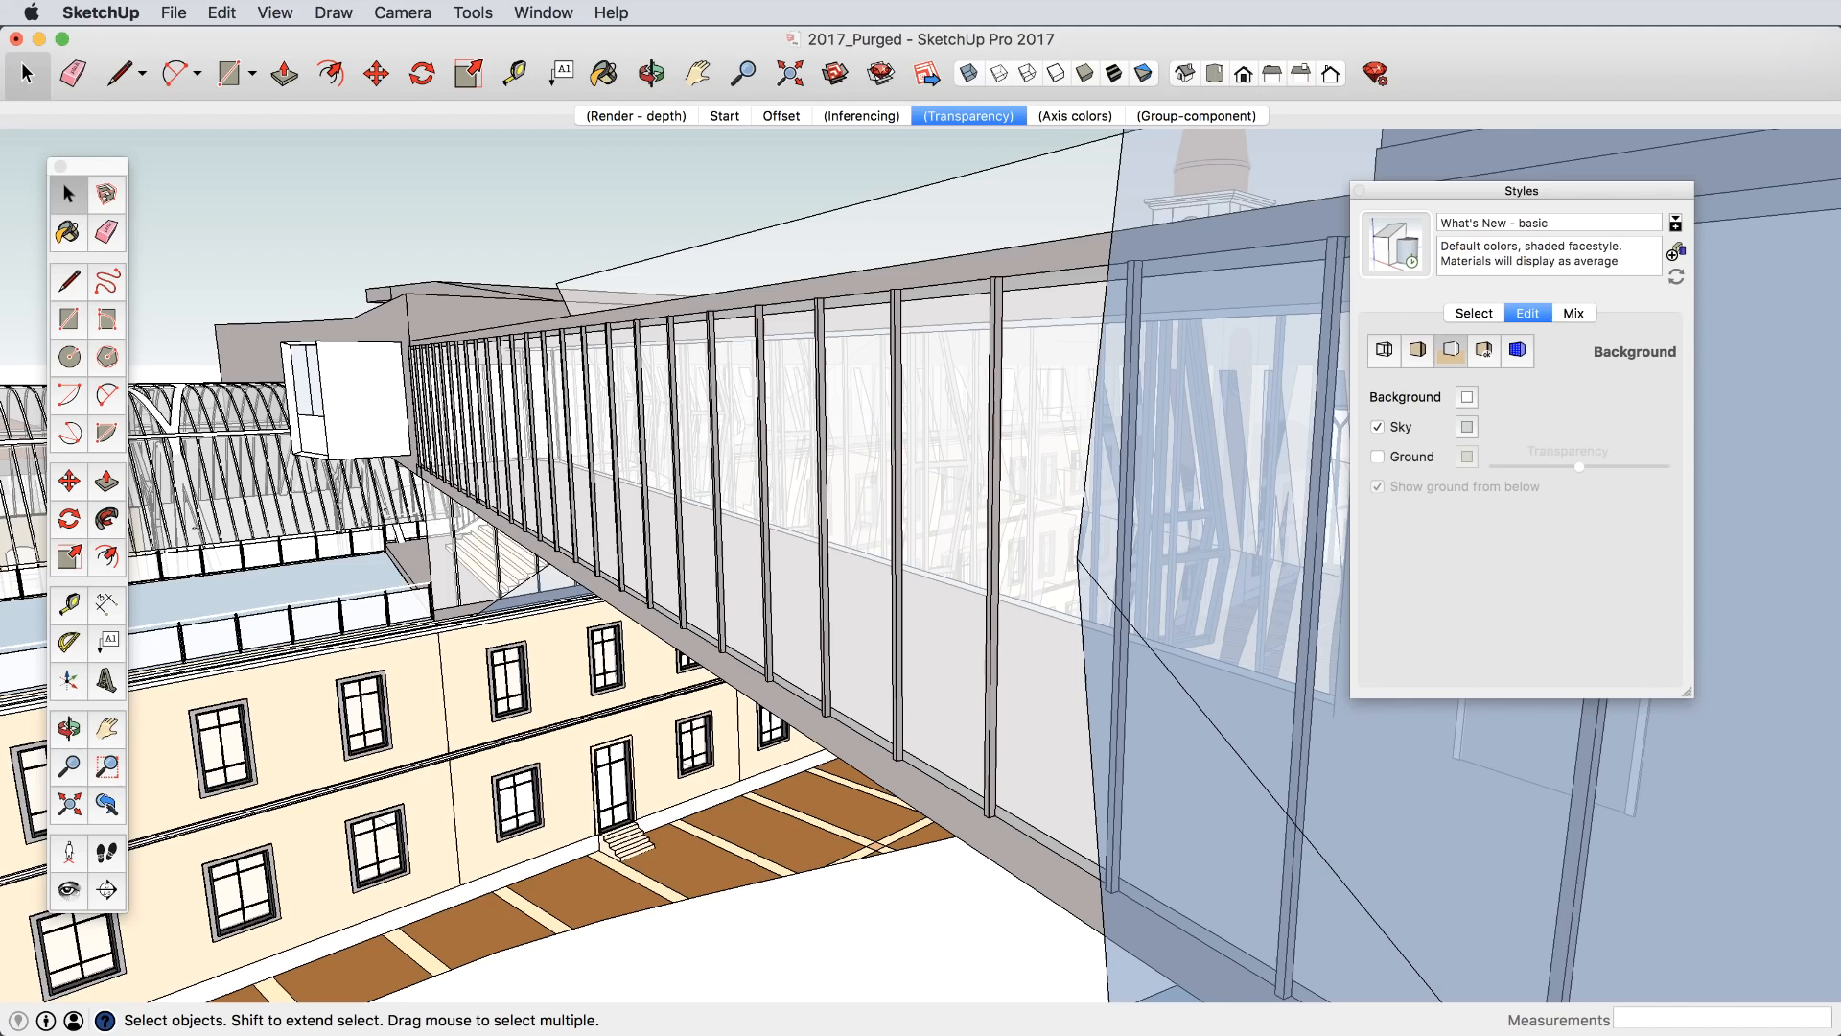
# Enable X-ray faces at 65 opacity with Nicer transparency quality in Face style settings.
pyautogui.click(1417, 350)
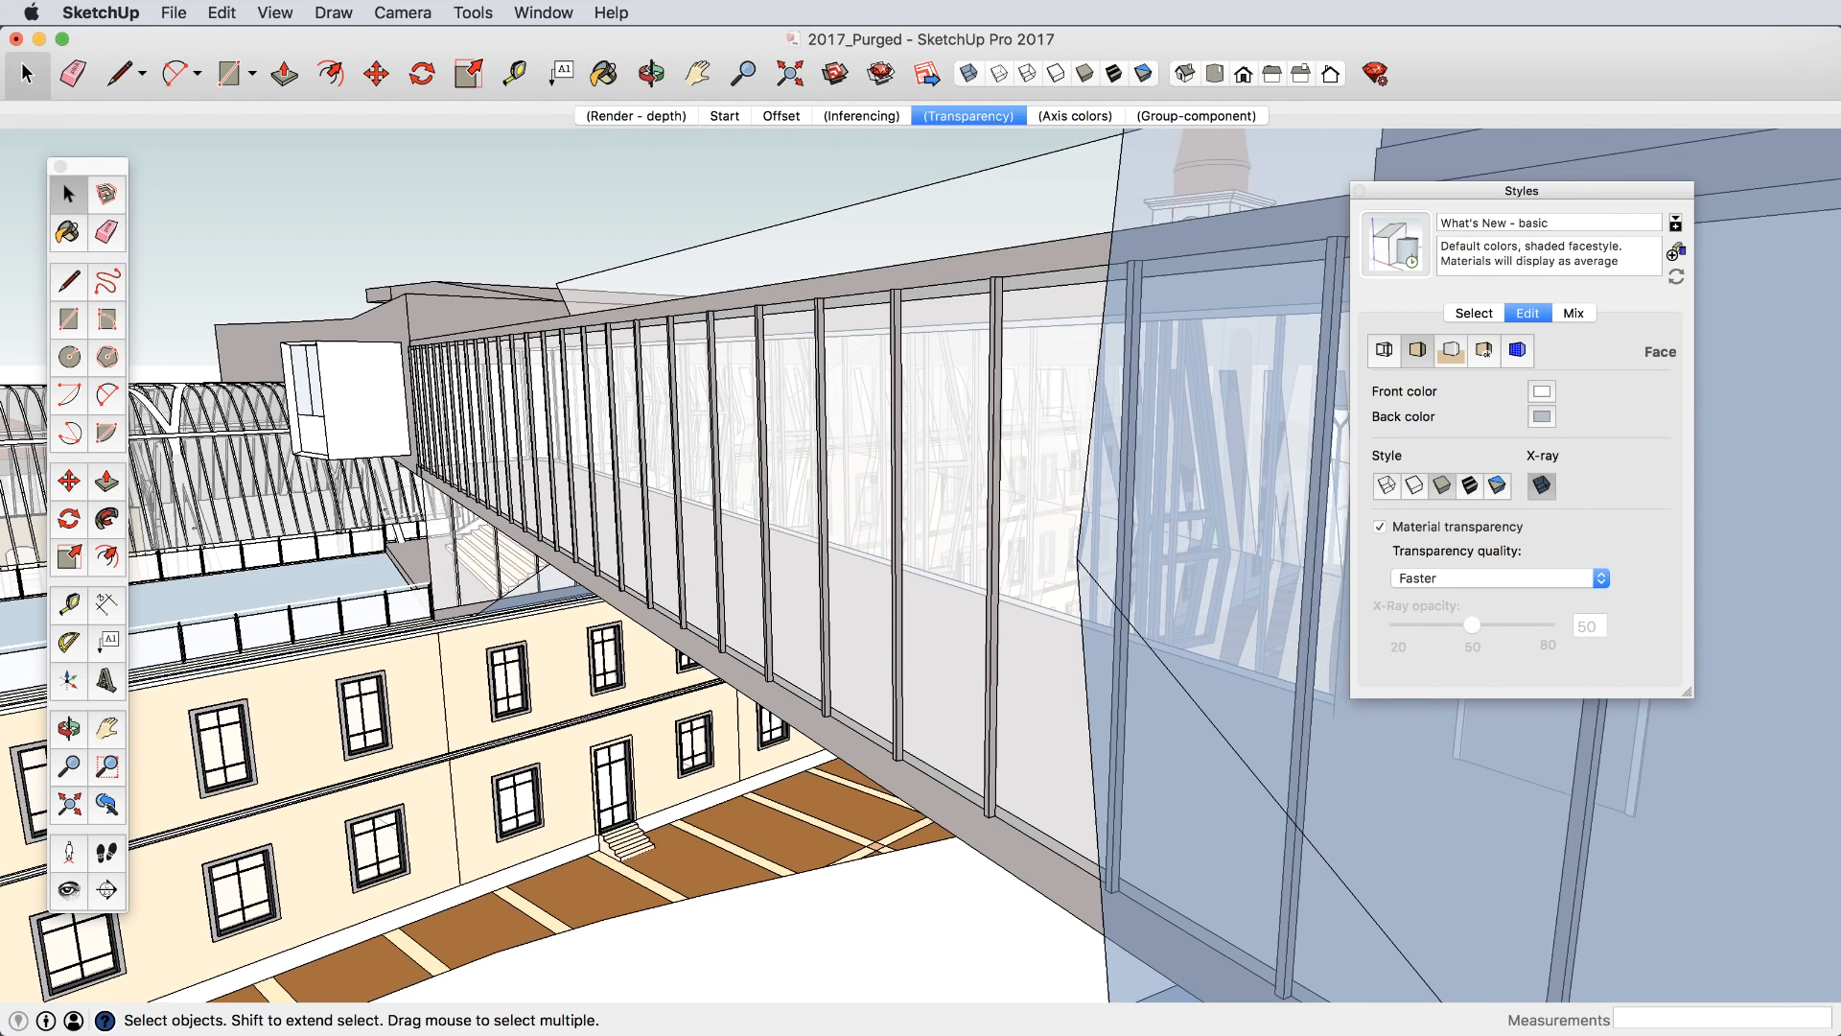
pyautogui.click(1498, 578)
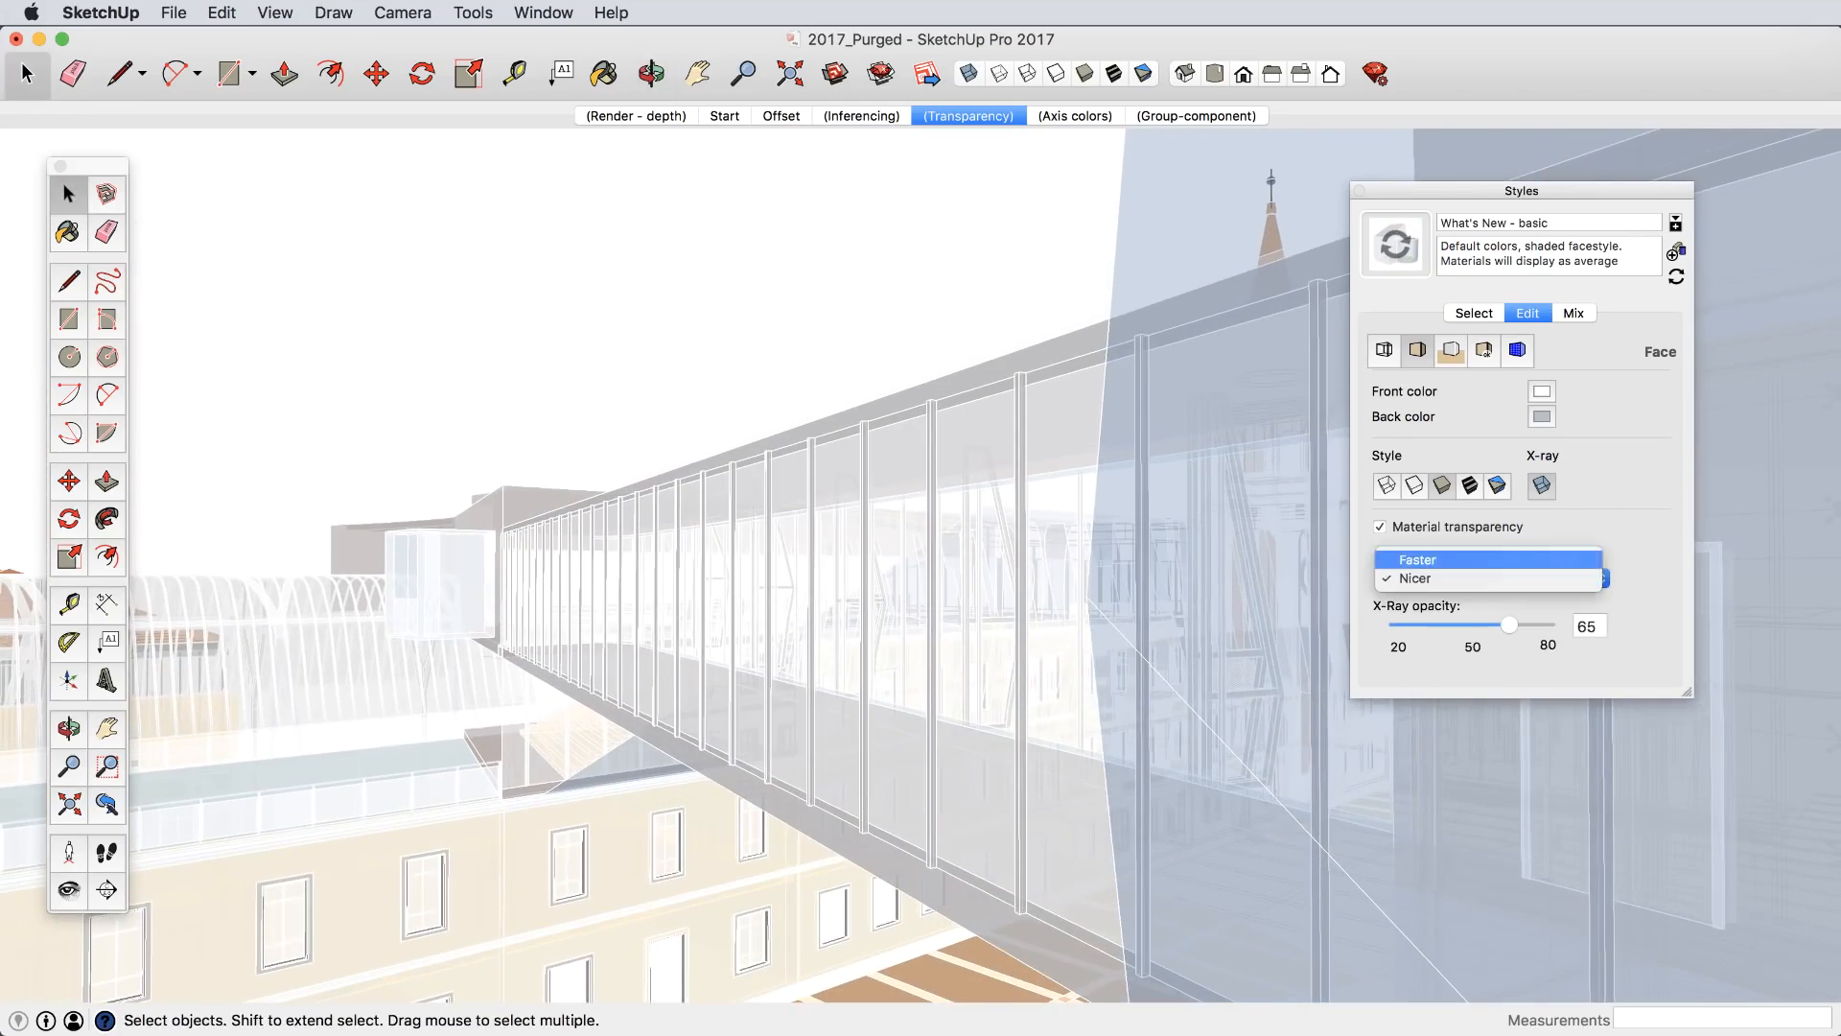
pyautogui.click(1417, 559)
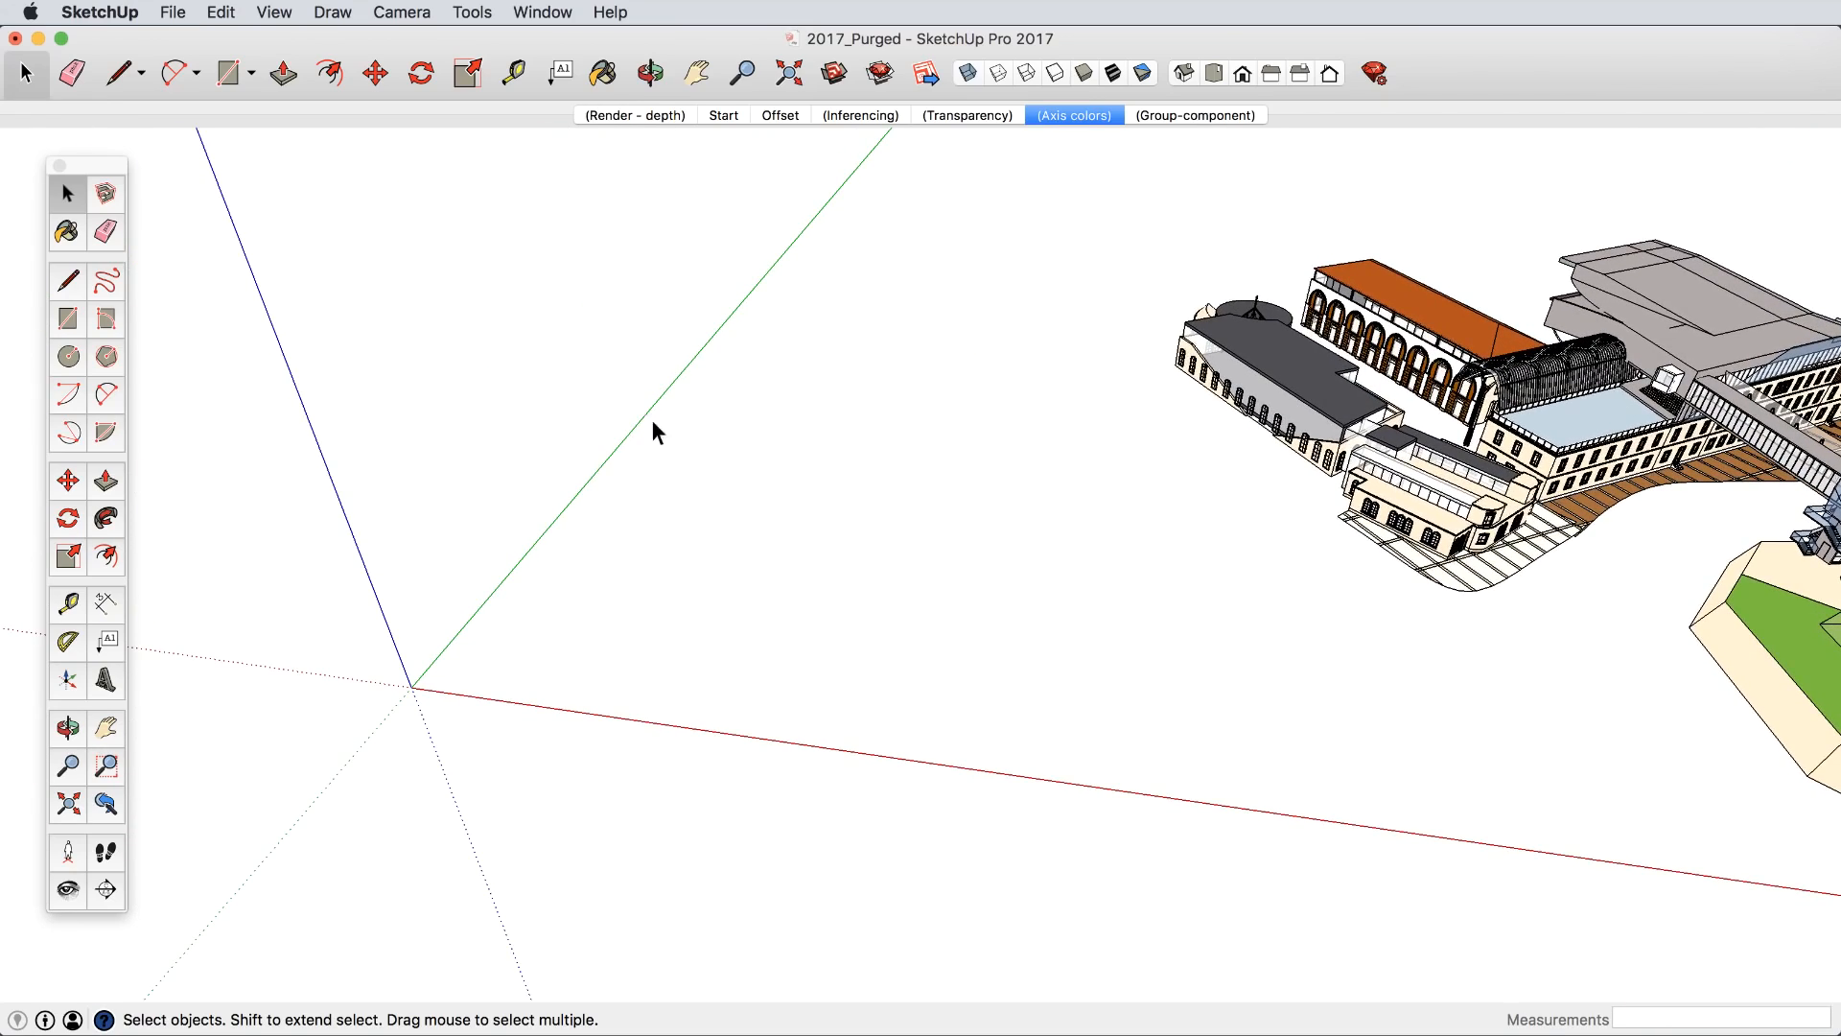
# Review axis colour swatches in Accessibility preferences, then show the Files locations list.
pyautogui.click(1073, 115)
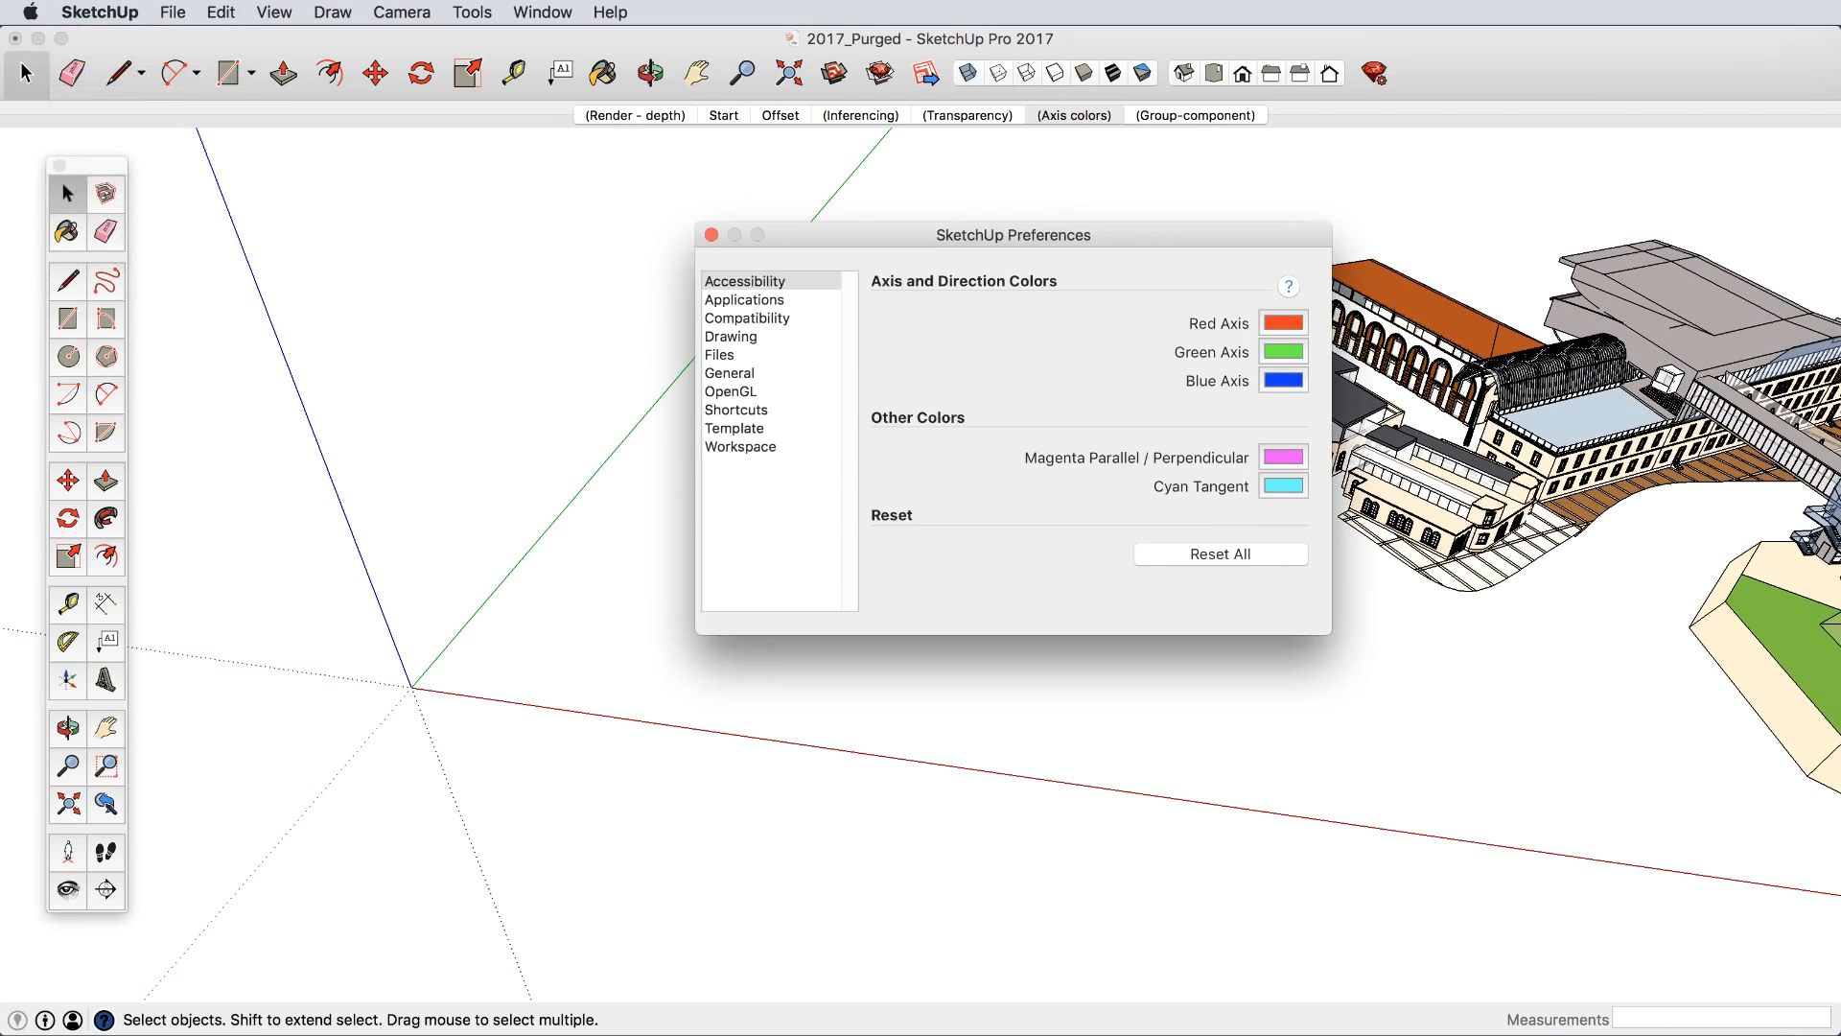
pyautogui.moveTo(1009, 234); pyautogui.dragTo(959, 195)
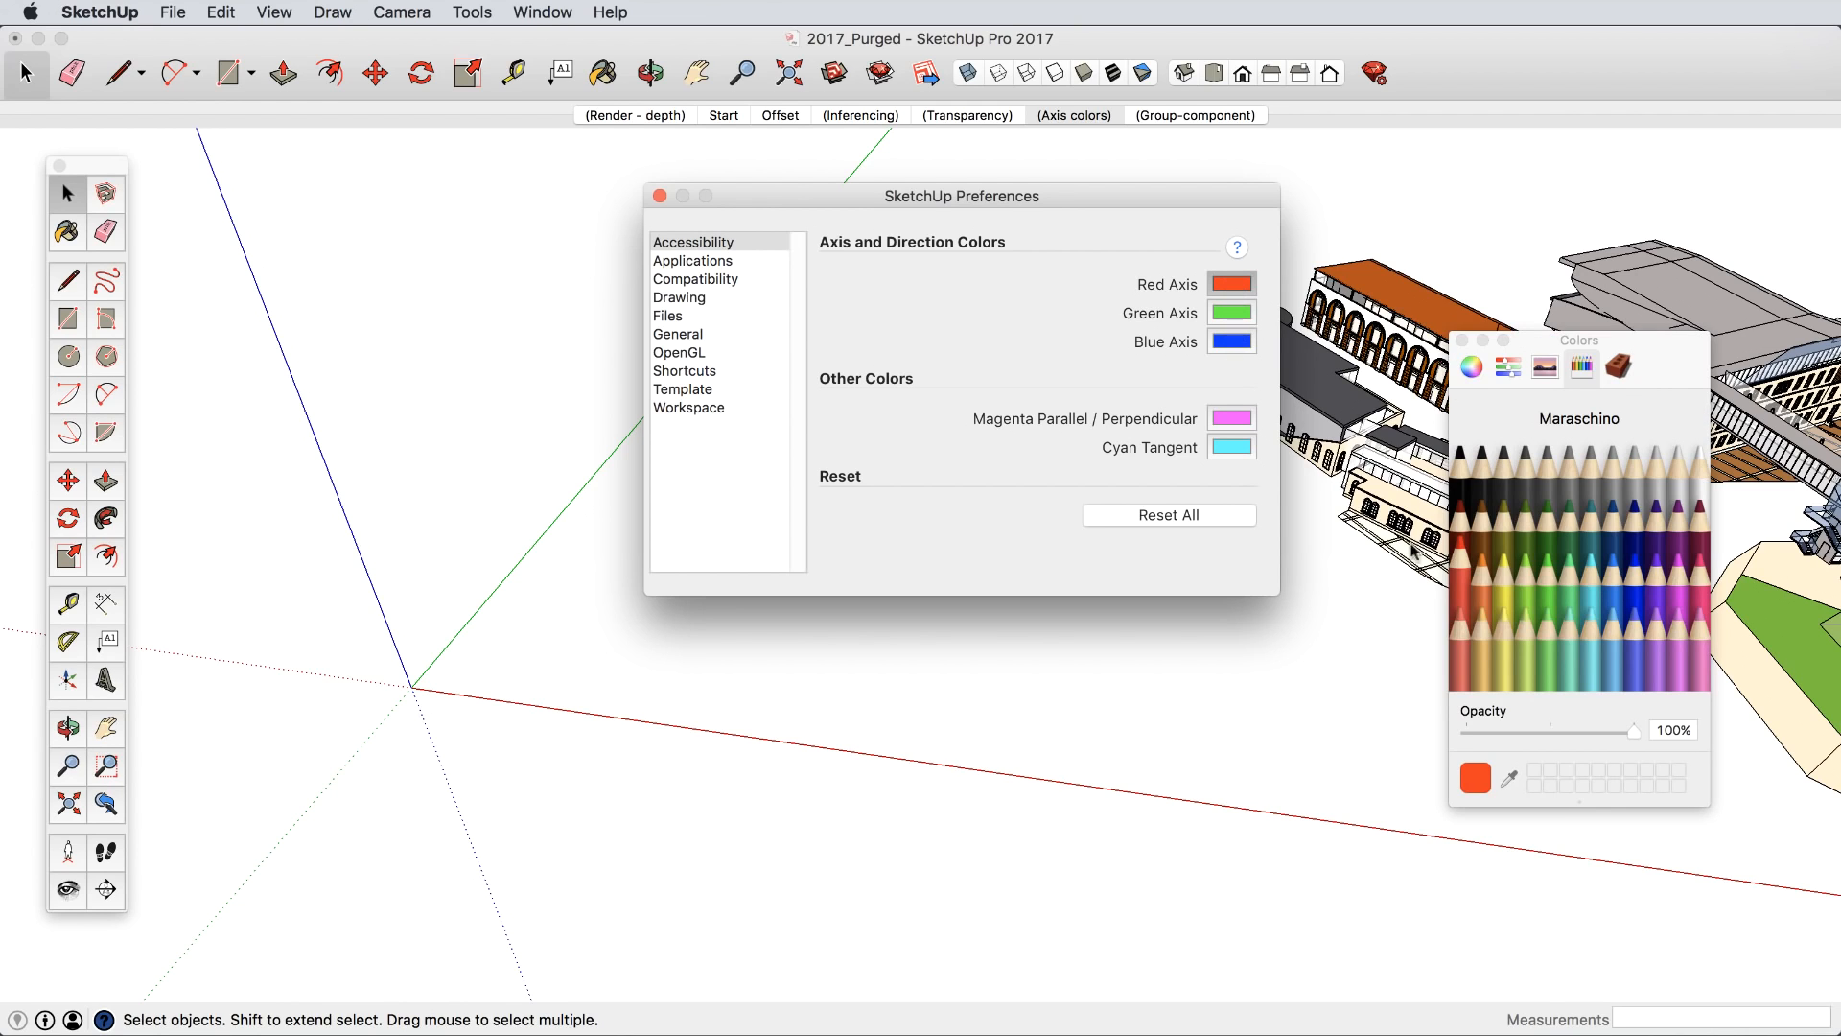
pyautogui.click(1652, 597)
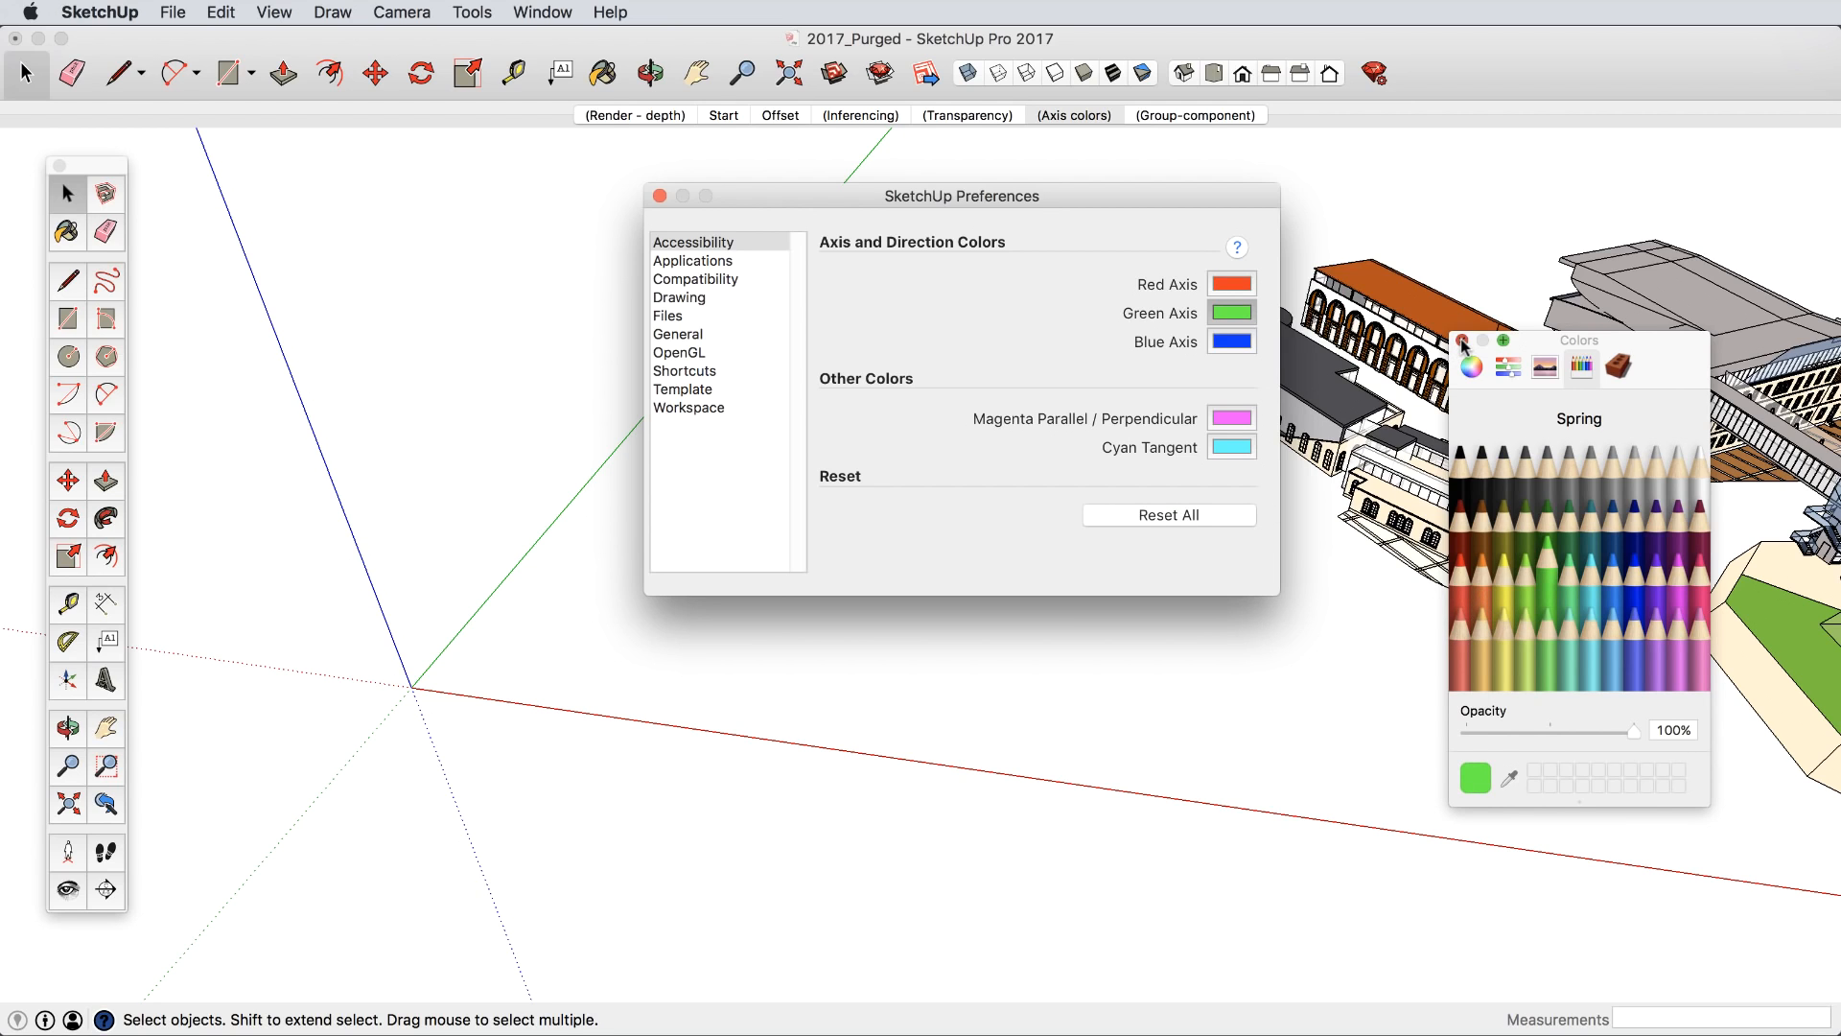
pyautogui.click(668, 315)
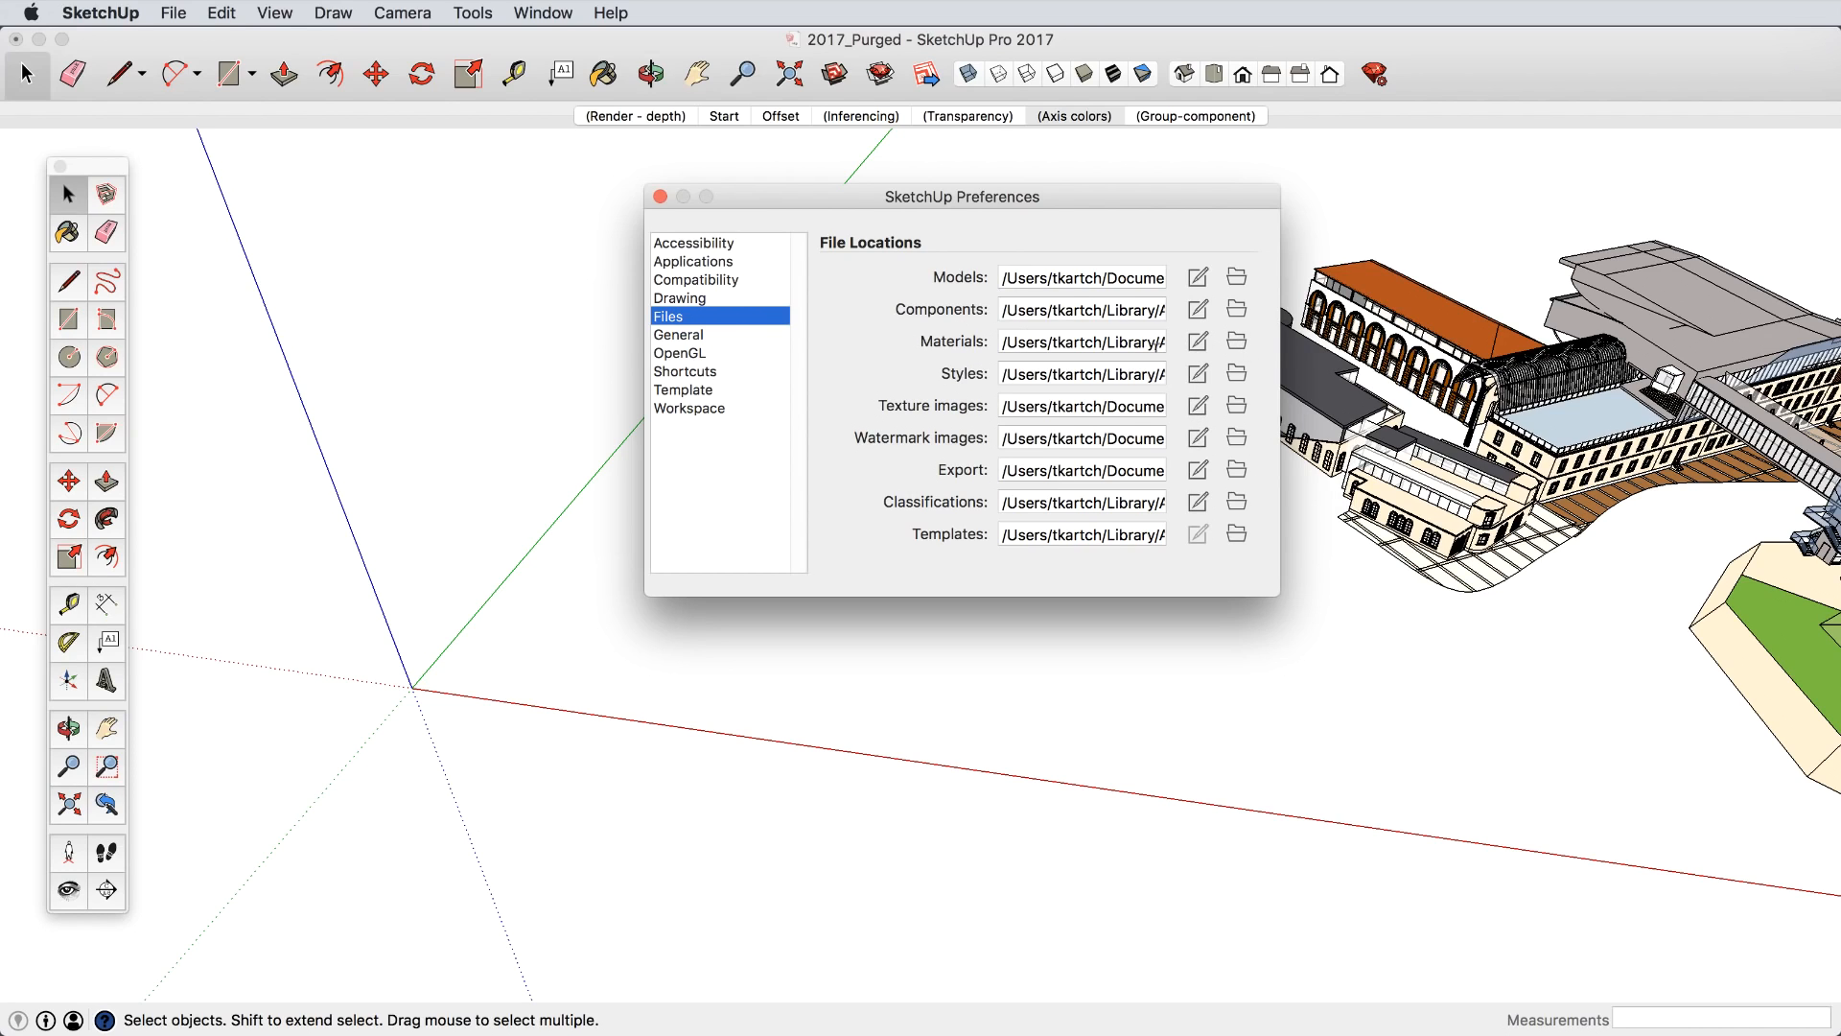
pyautogui.moveTo(1035, 289)
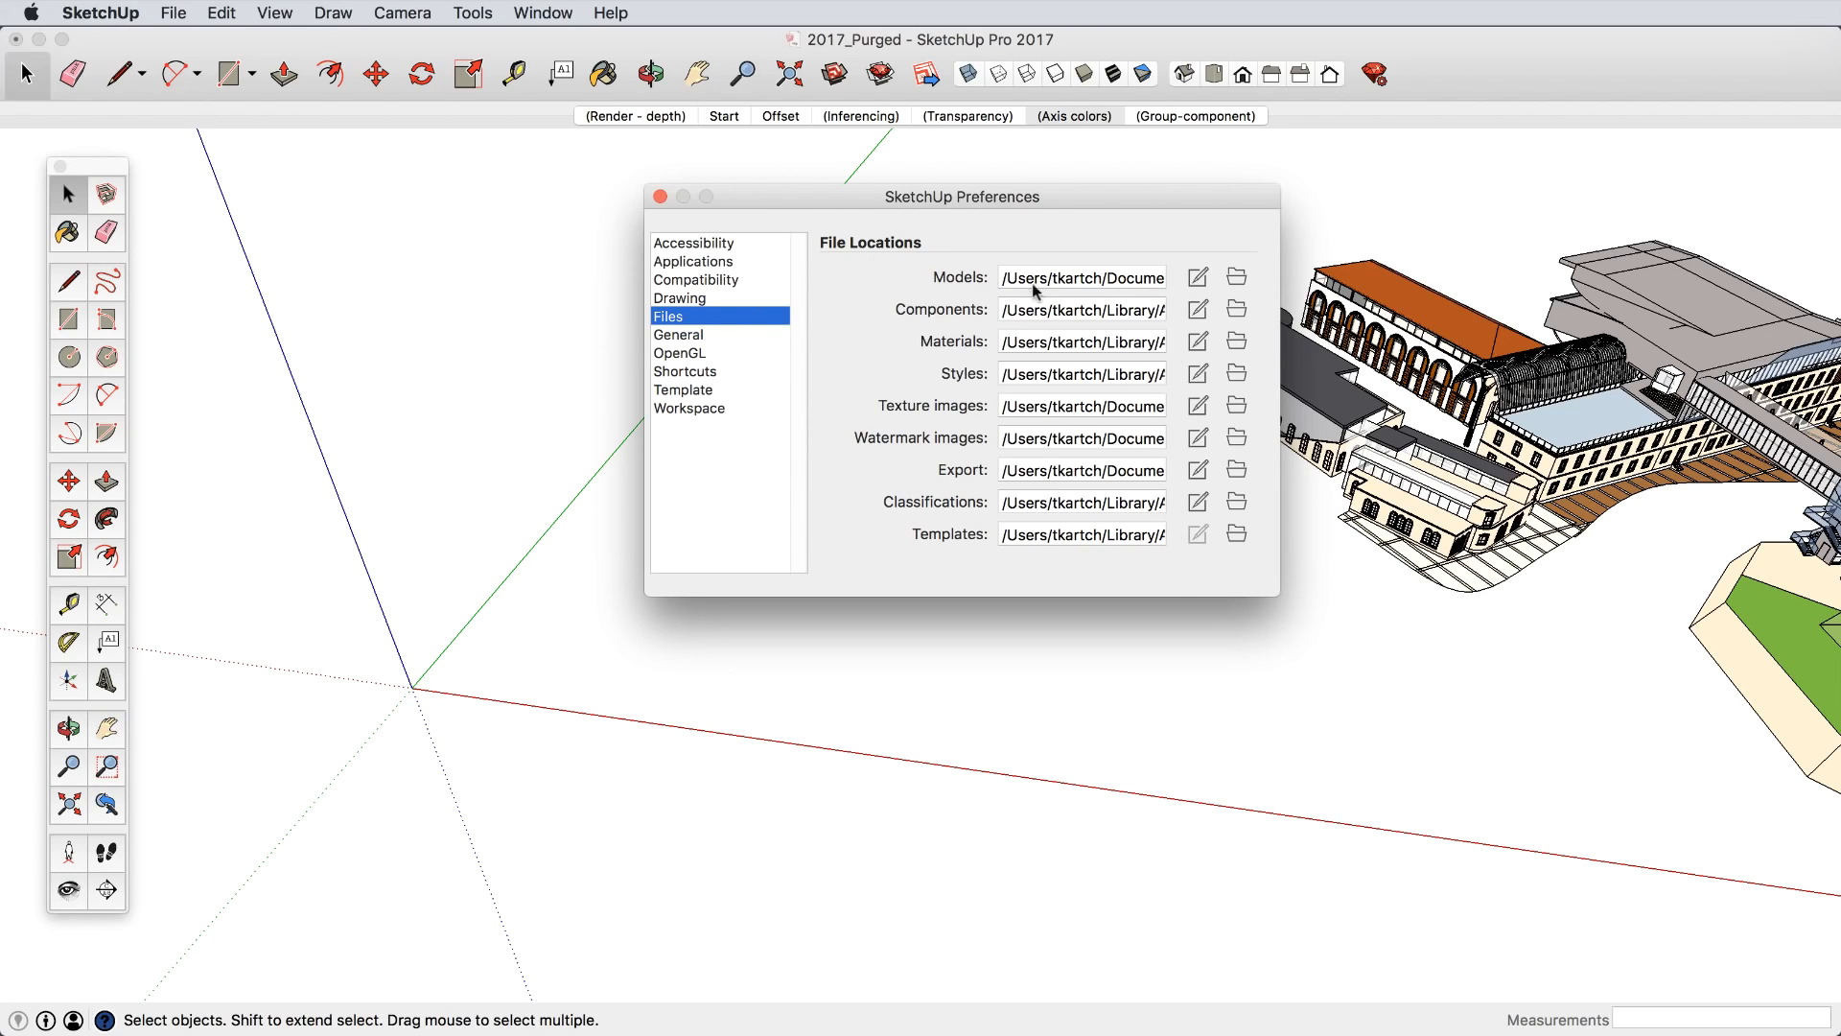
pyautogui.click(659, 196)
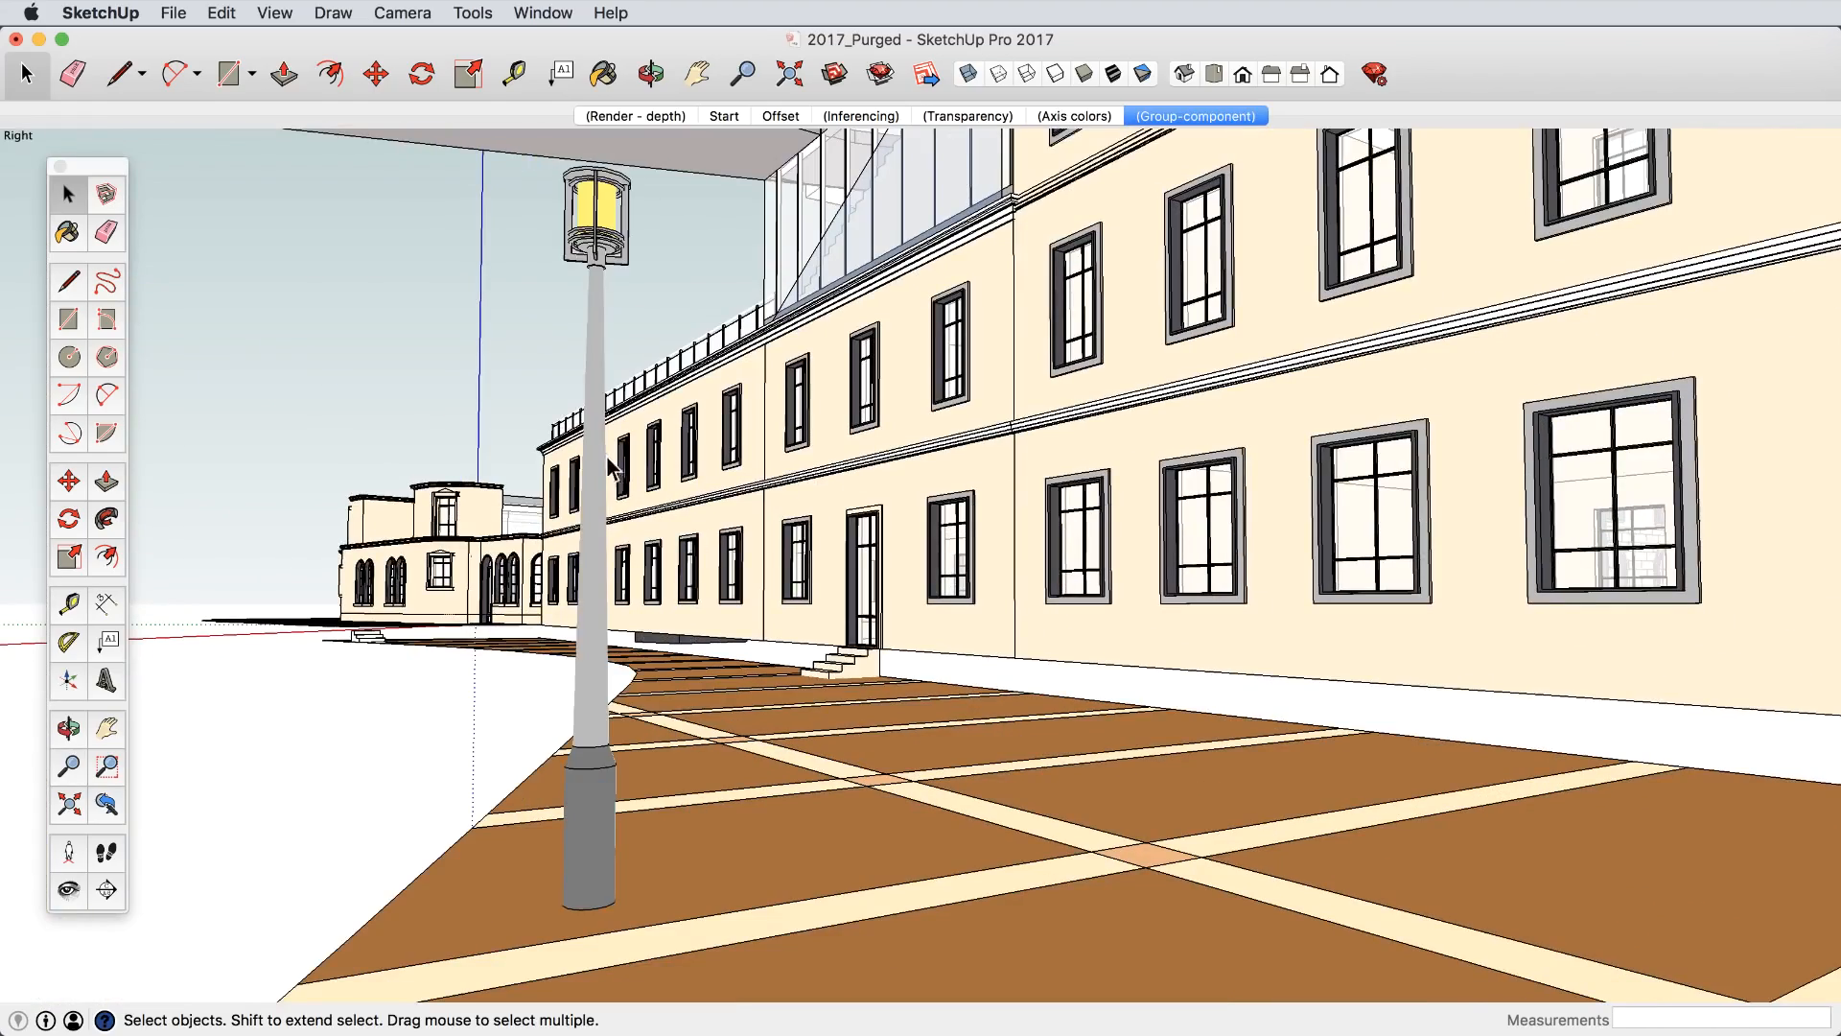
# Convert the lamp post group into a component named 'street lamp'.
pyautogui.rightClick(600, 468)
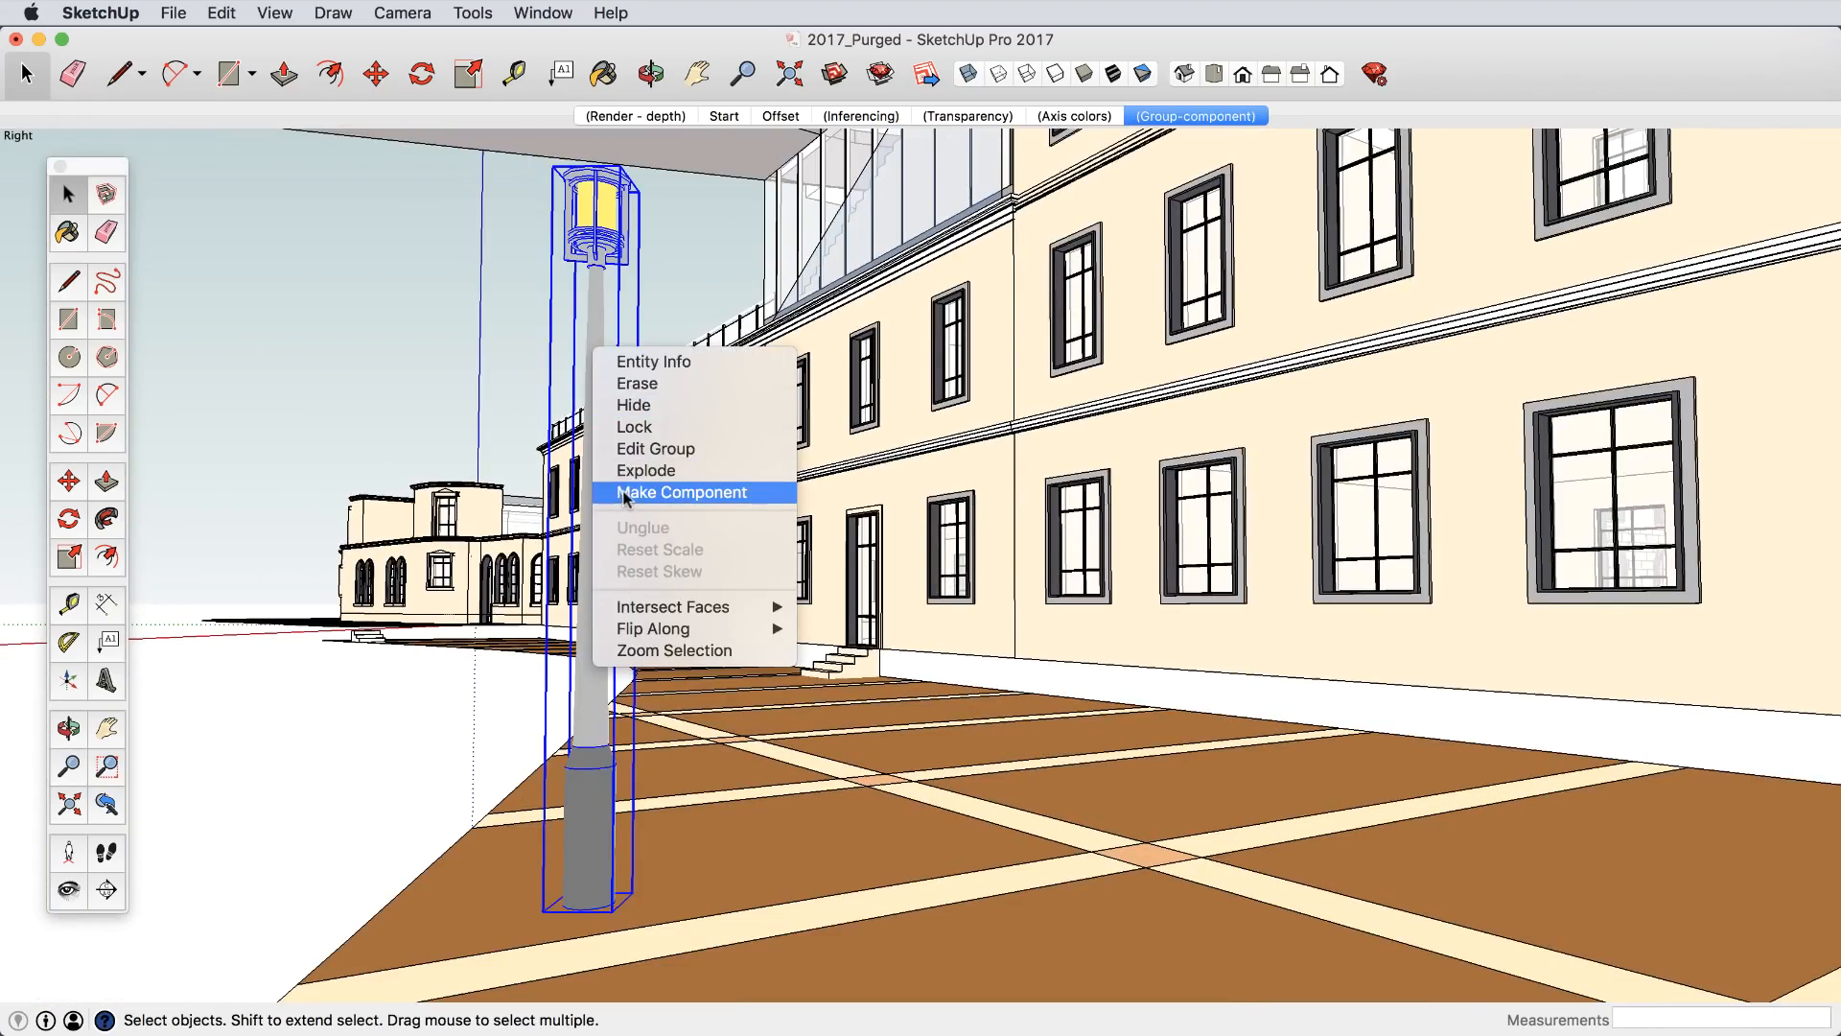
pyautogui.click(680, 492)
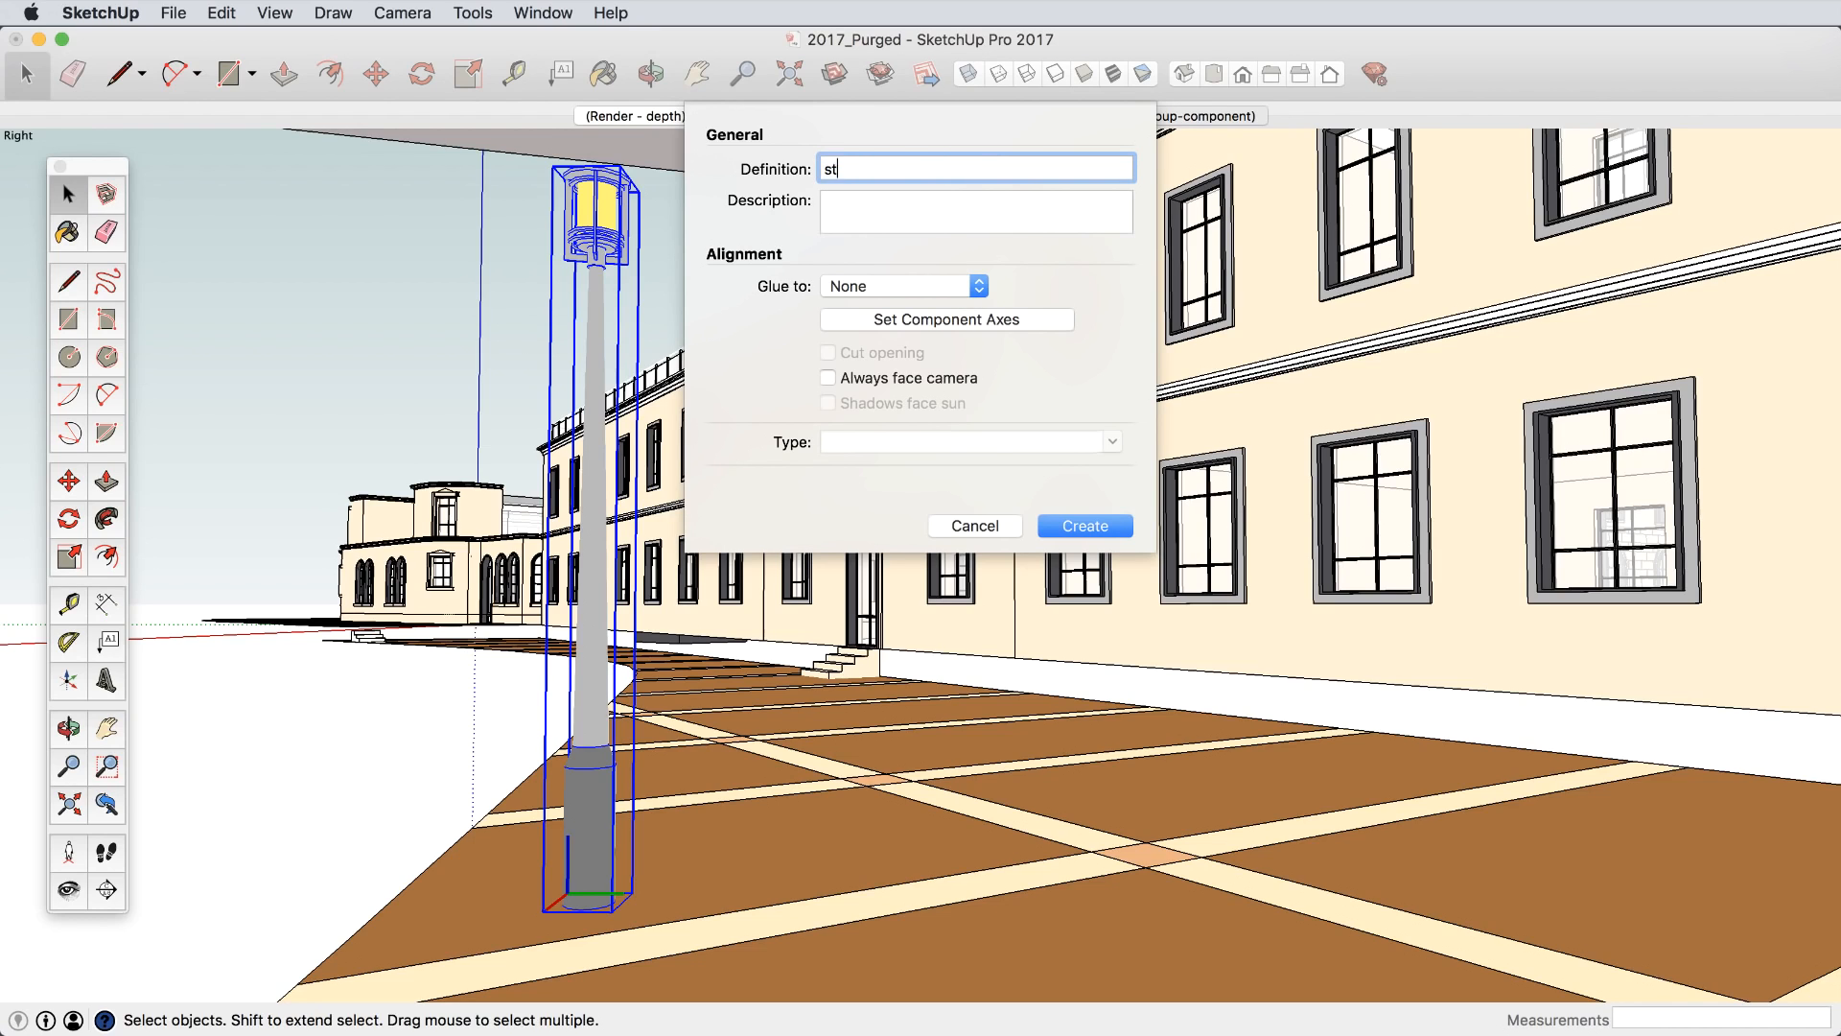
pyautogui.click(977, 286)
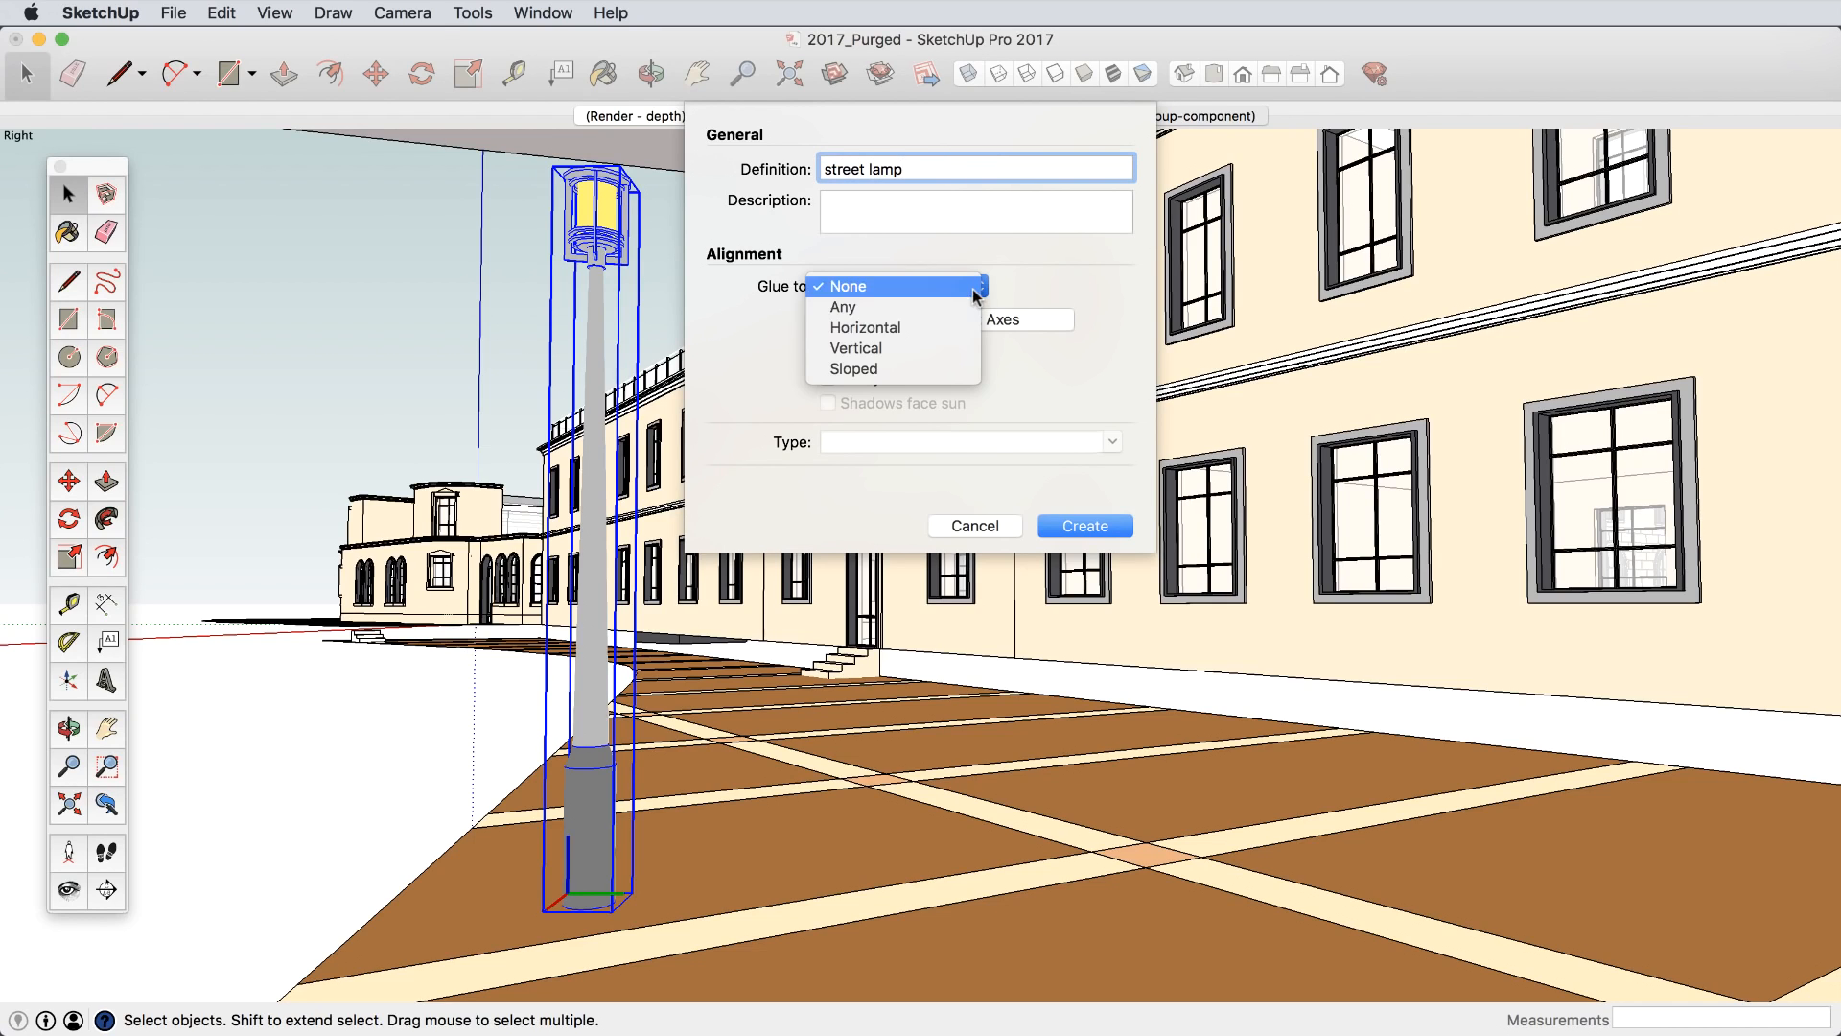
pyautogui.click(865, 327)
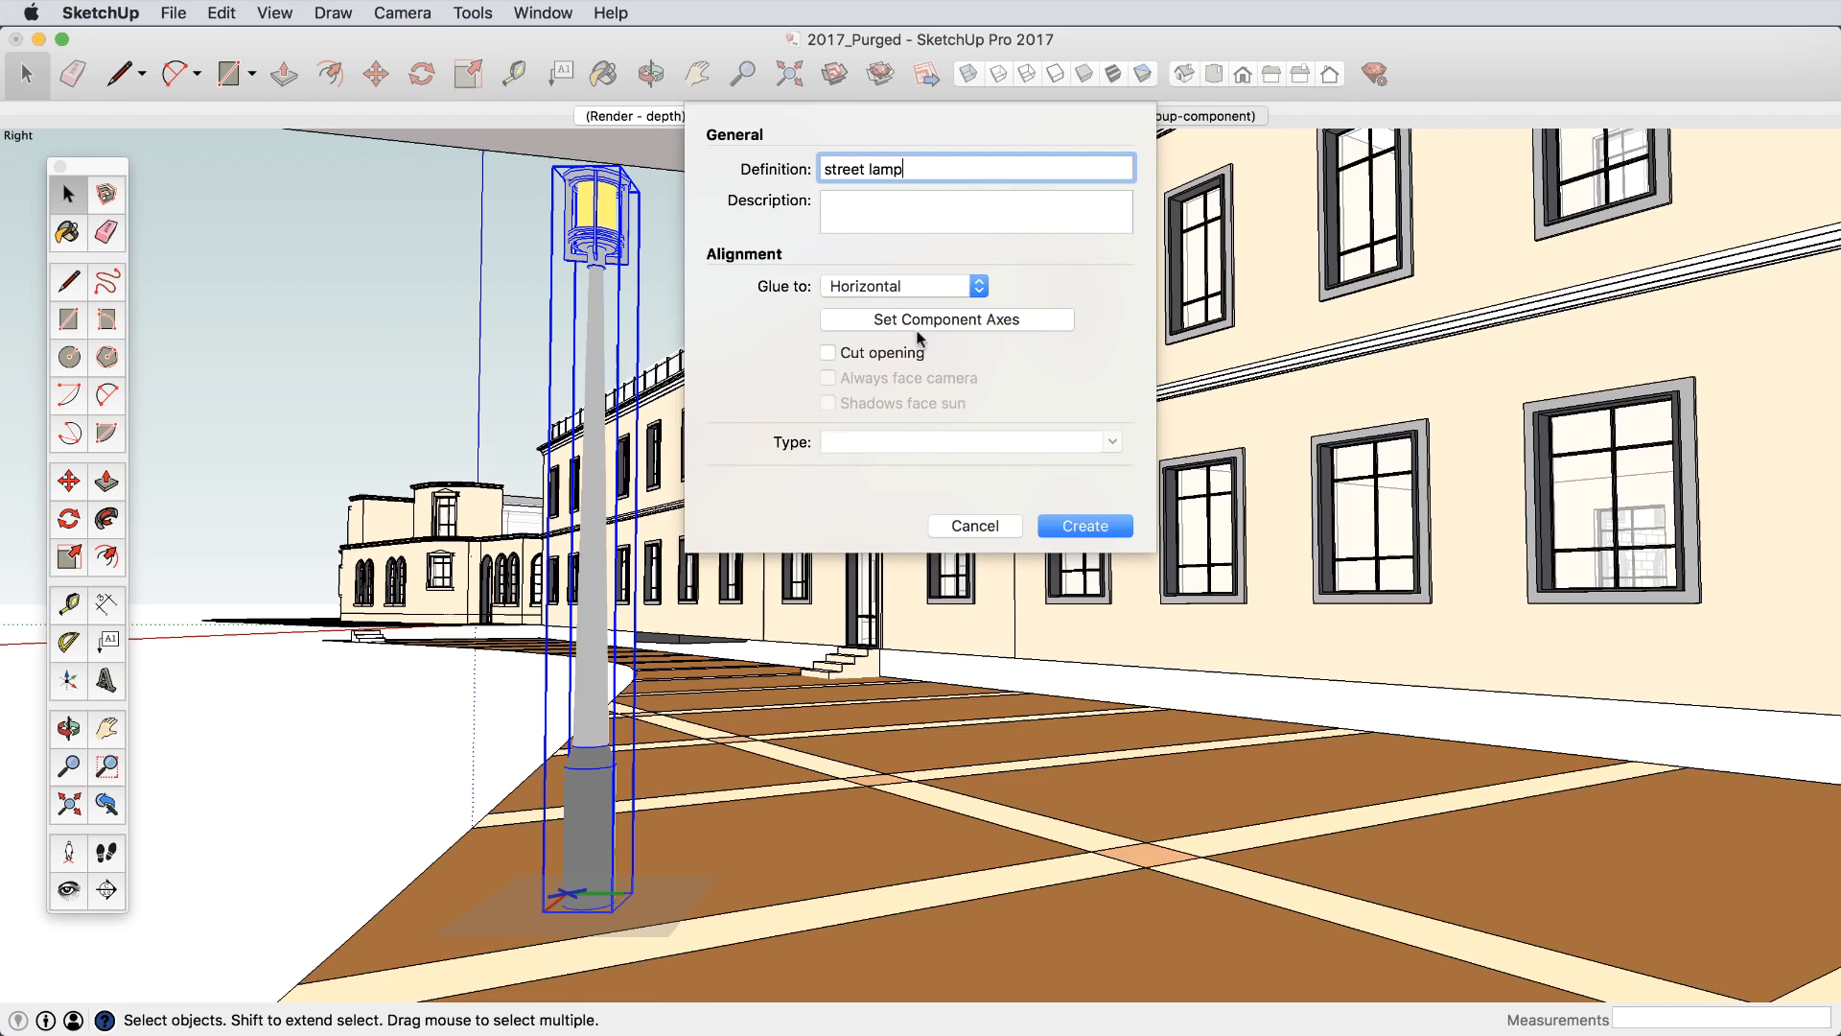
pyautogui.click(1085, 525)
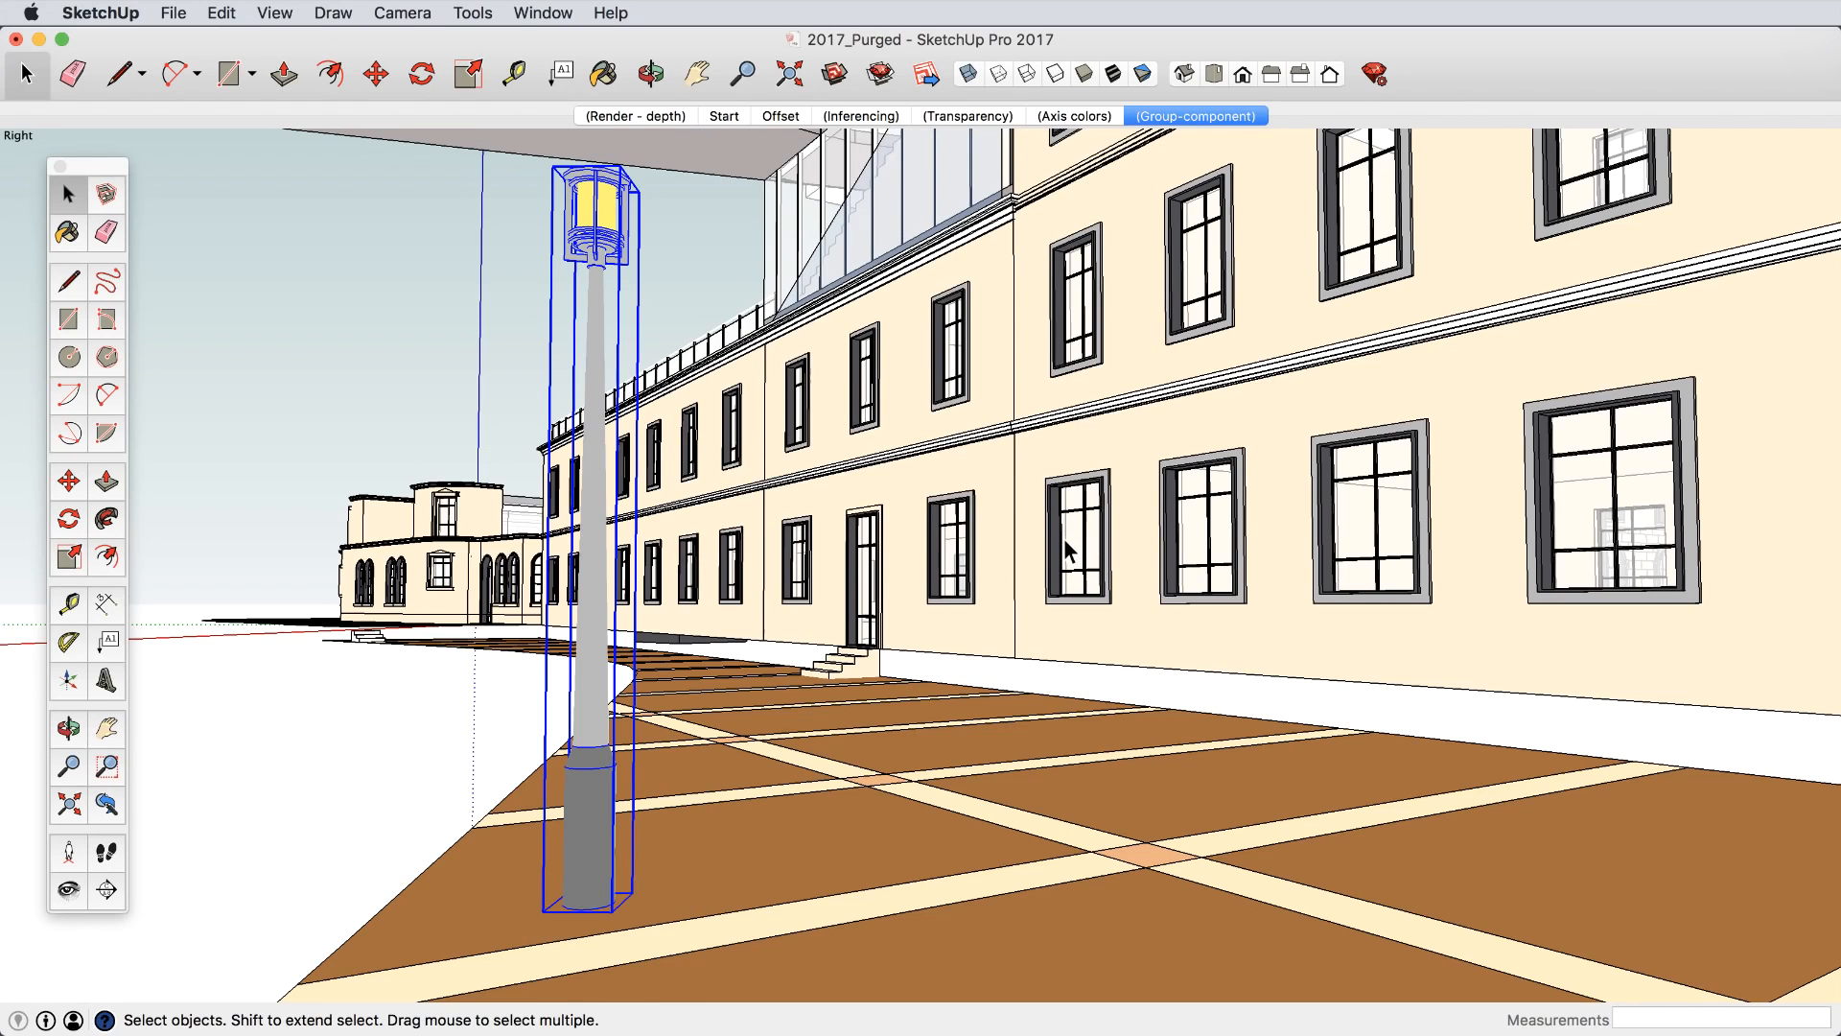
pyautogui.click(403, 407)
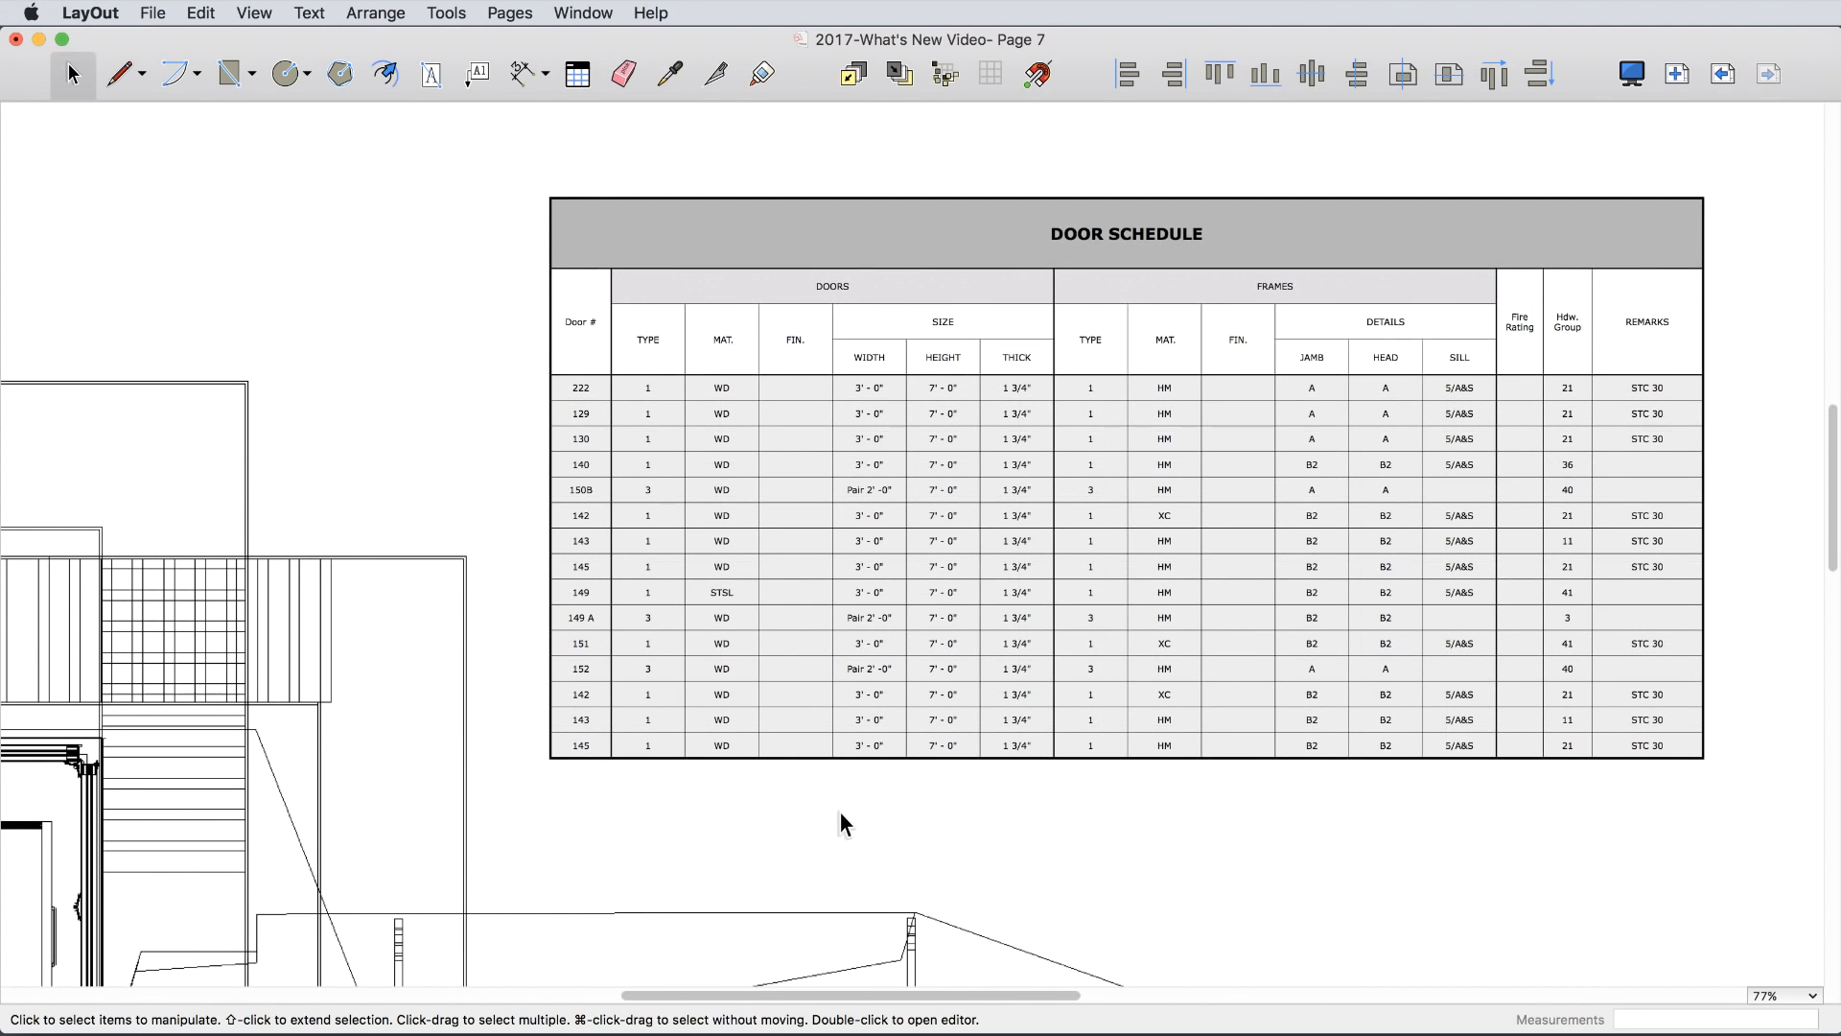
pyautogui.moveTo(858, 828)
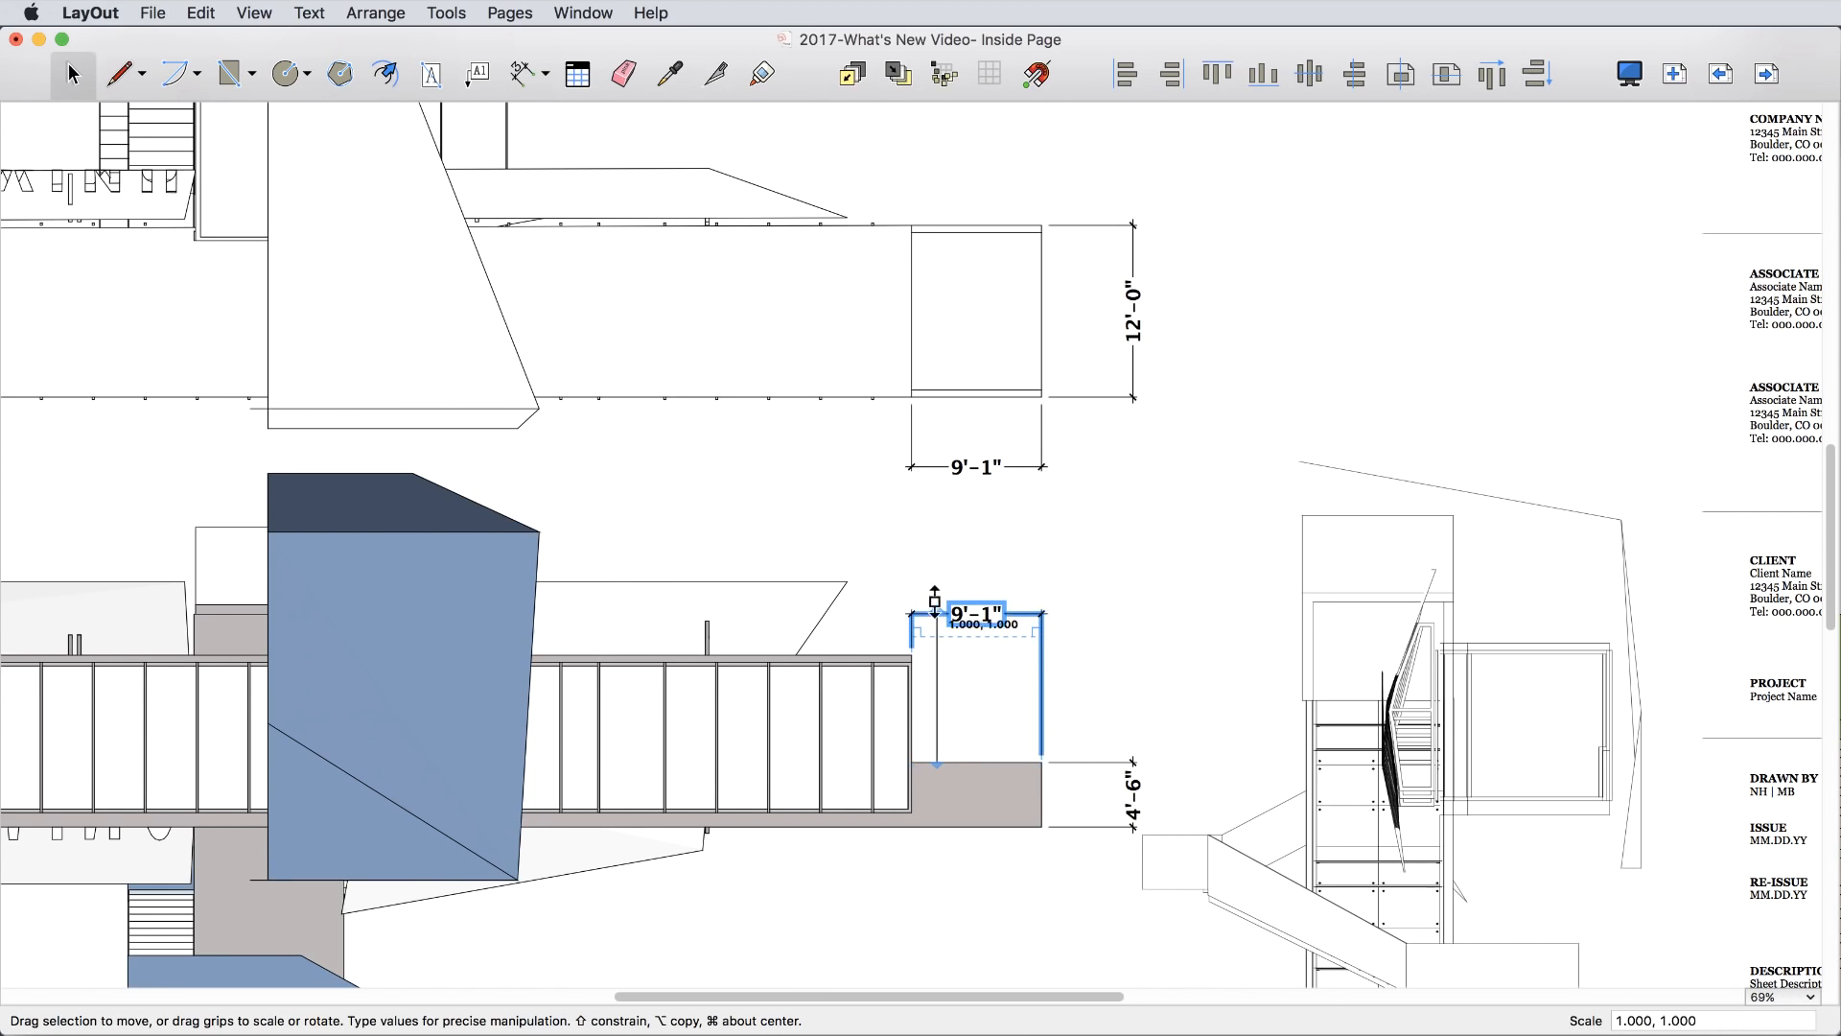
# Update the viewport's model reference so both width dimensions read 11'-1".
pyautogui.rightClick(821, 667)
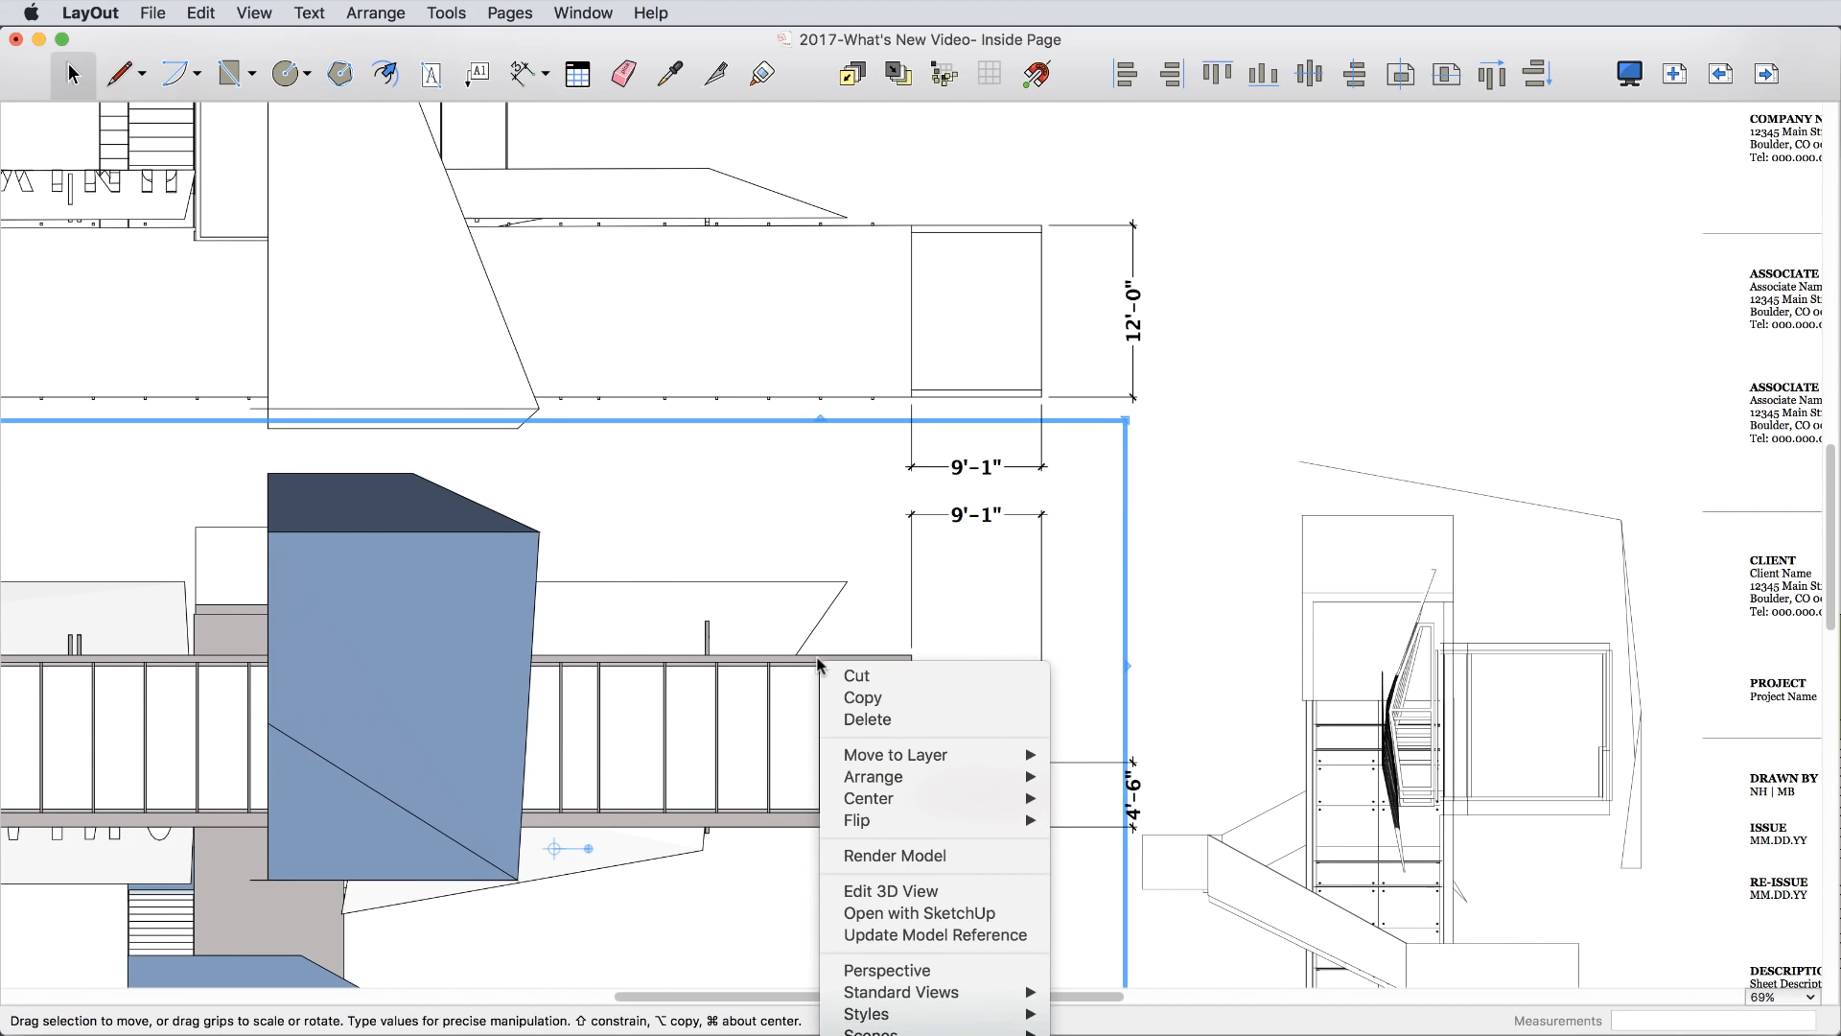
pyautogui.click(911, 913)
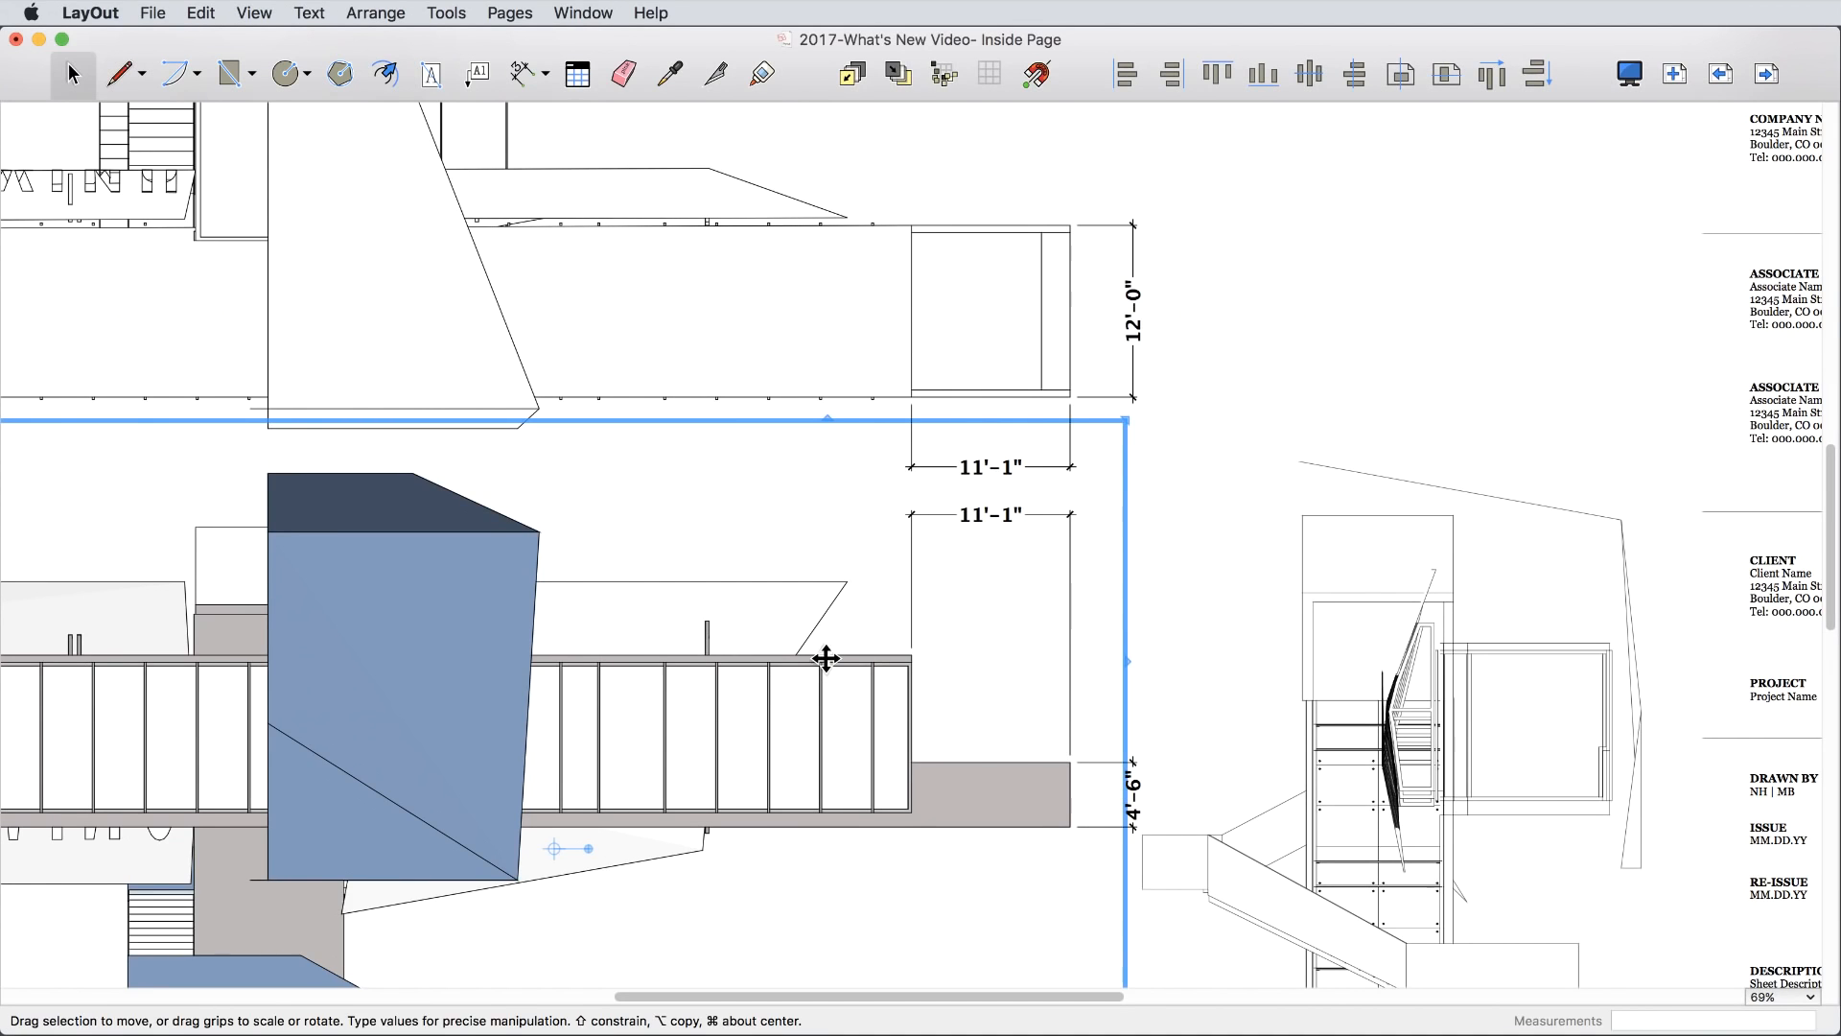
pyautogui.click(1147, 566)
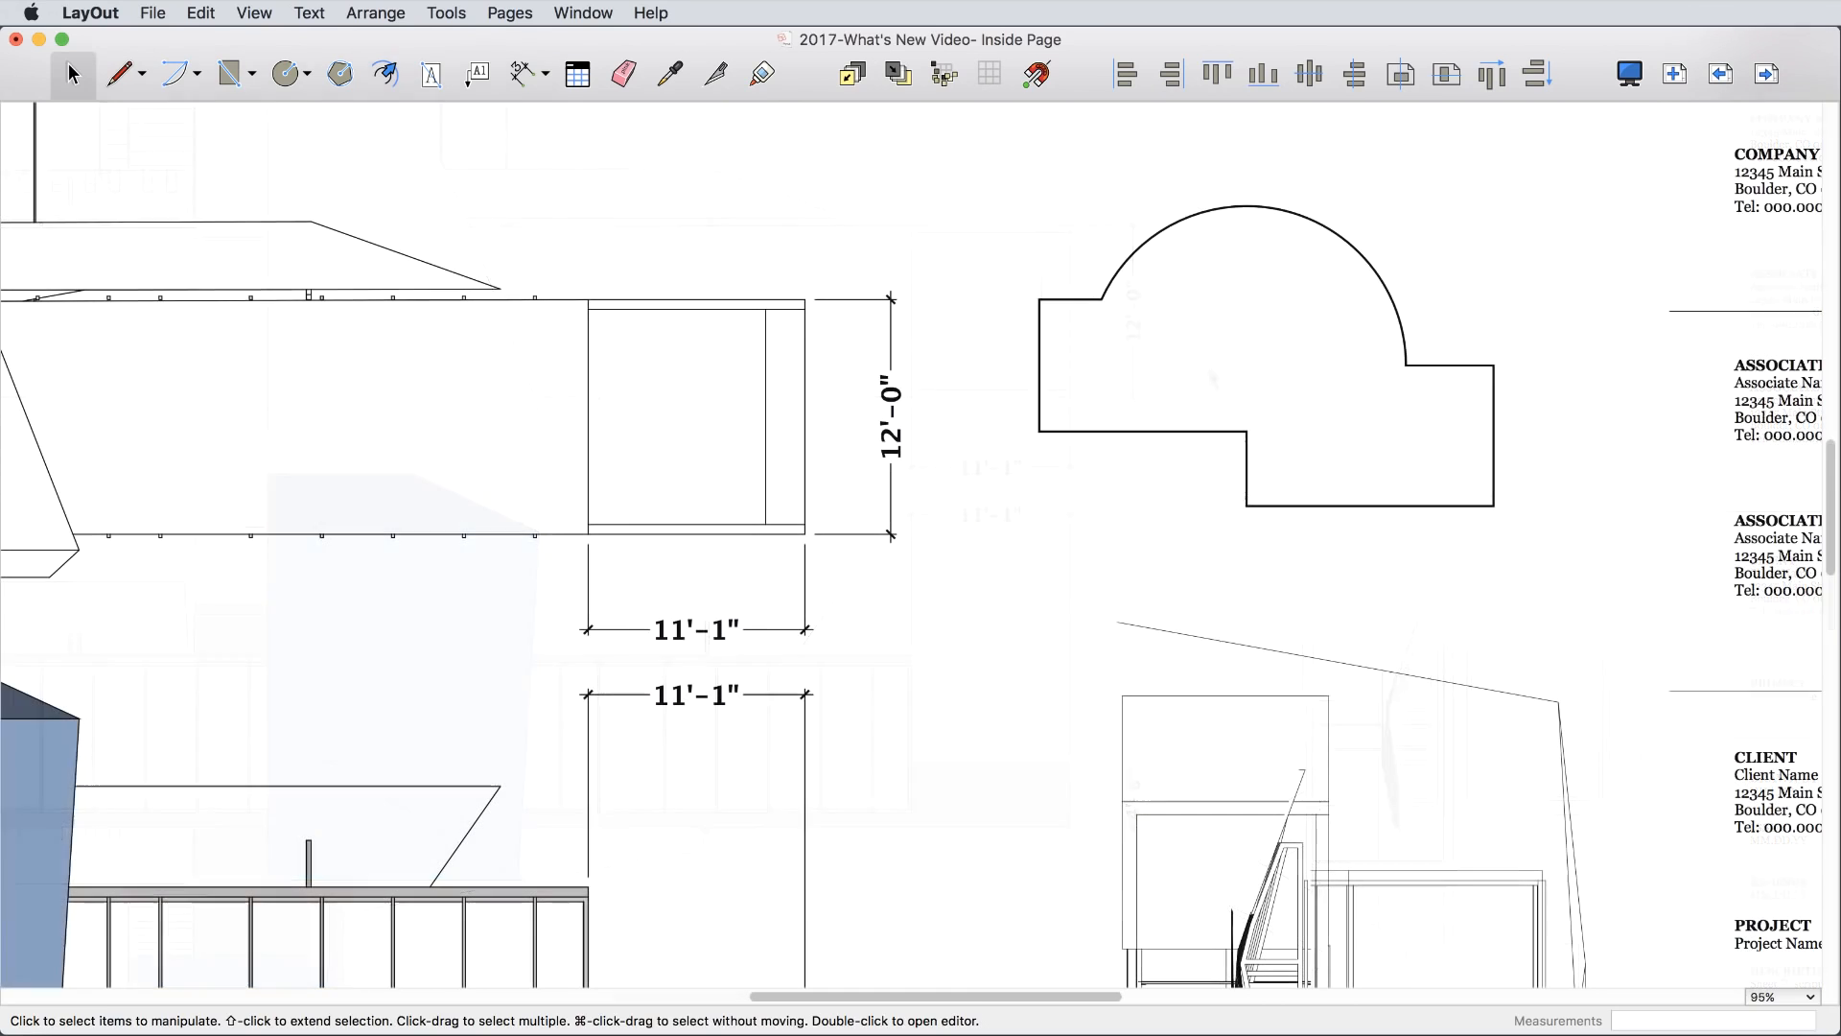
# Offset the arched floor-plan outline outward into a parallel copy.
pyautogui.click(377, 73)
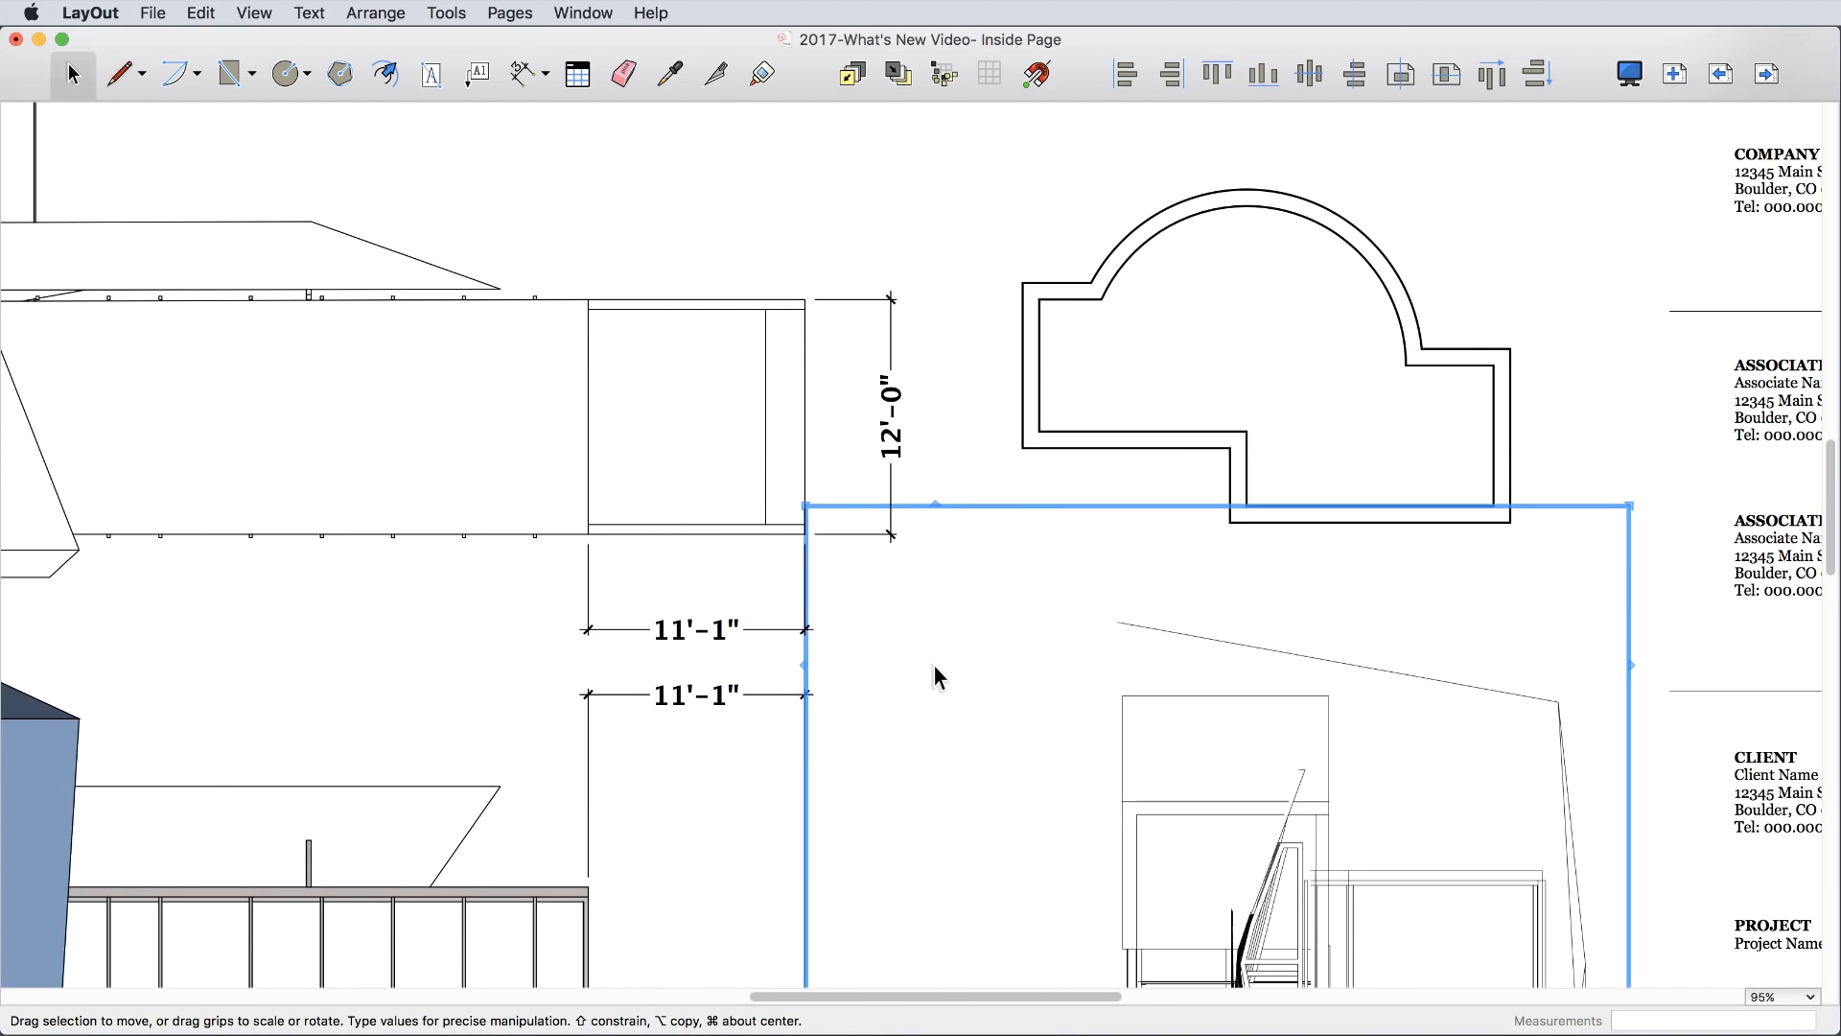
pyautogui.click(696, 694)
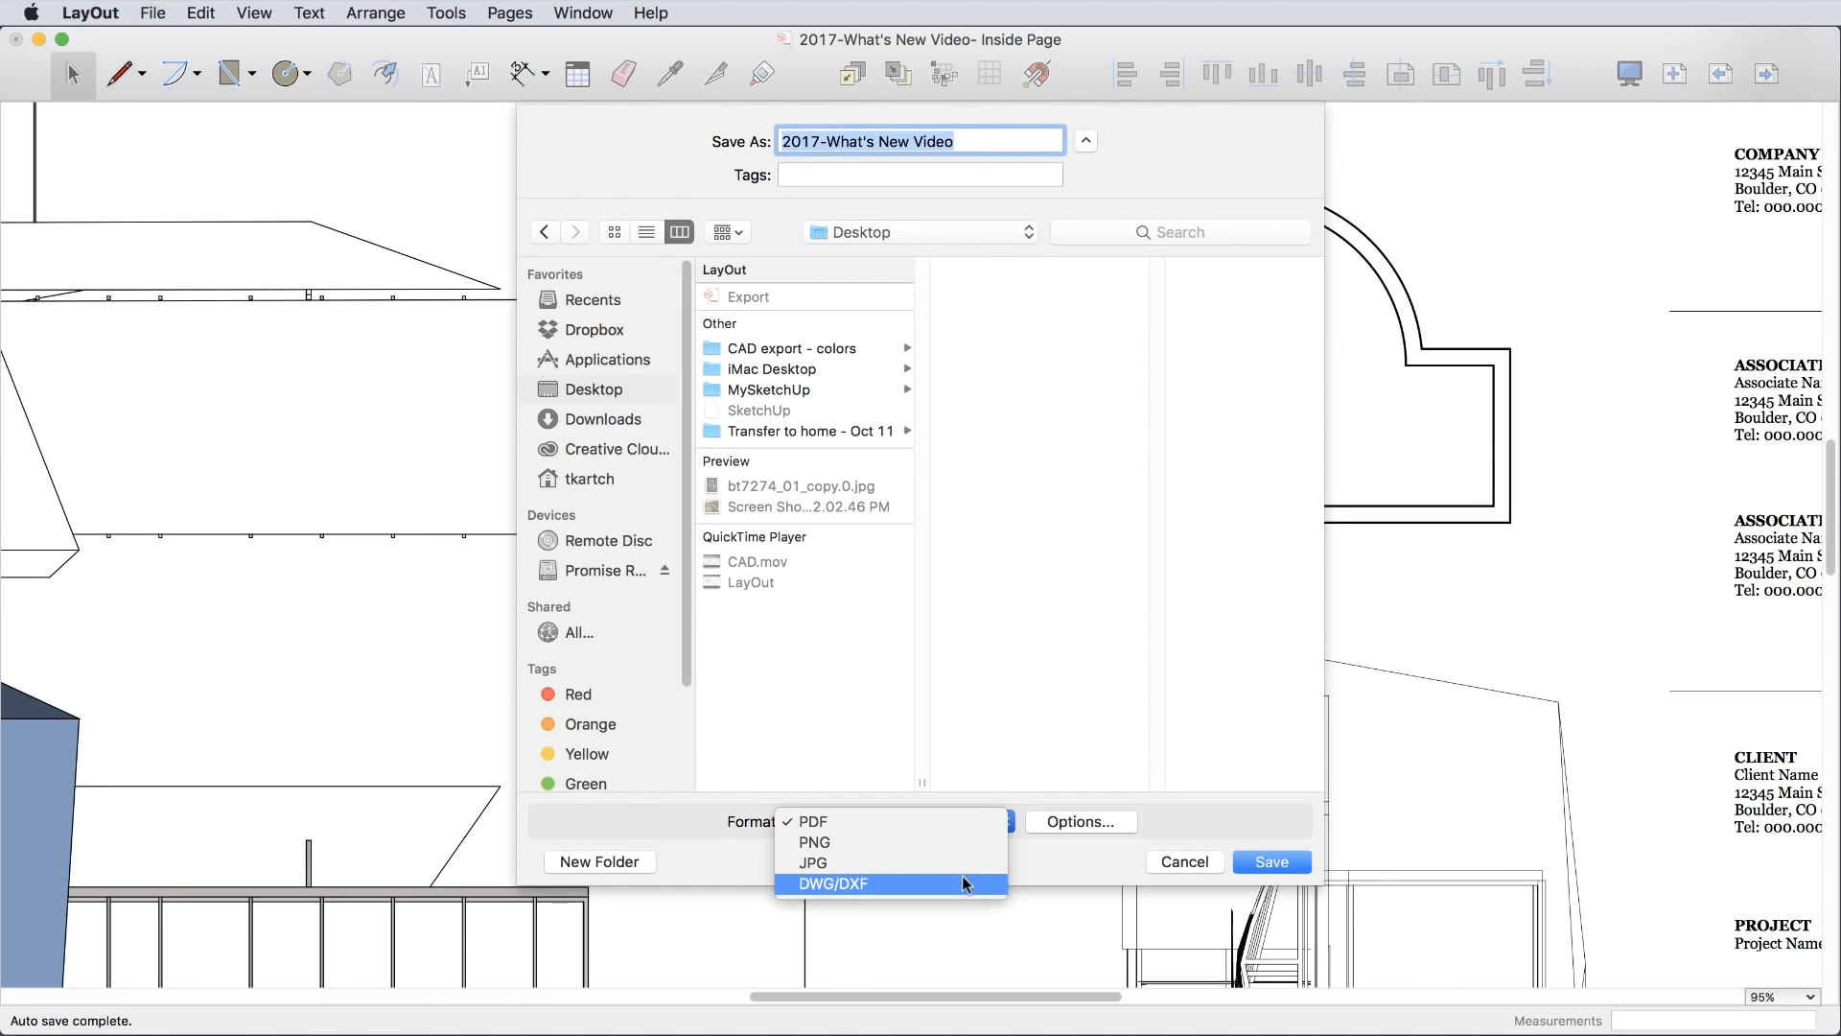
# Export the document as an AutoCAD 2010 DWG with entities coloured by layer.
pyautogui.click(833, 884)
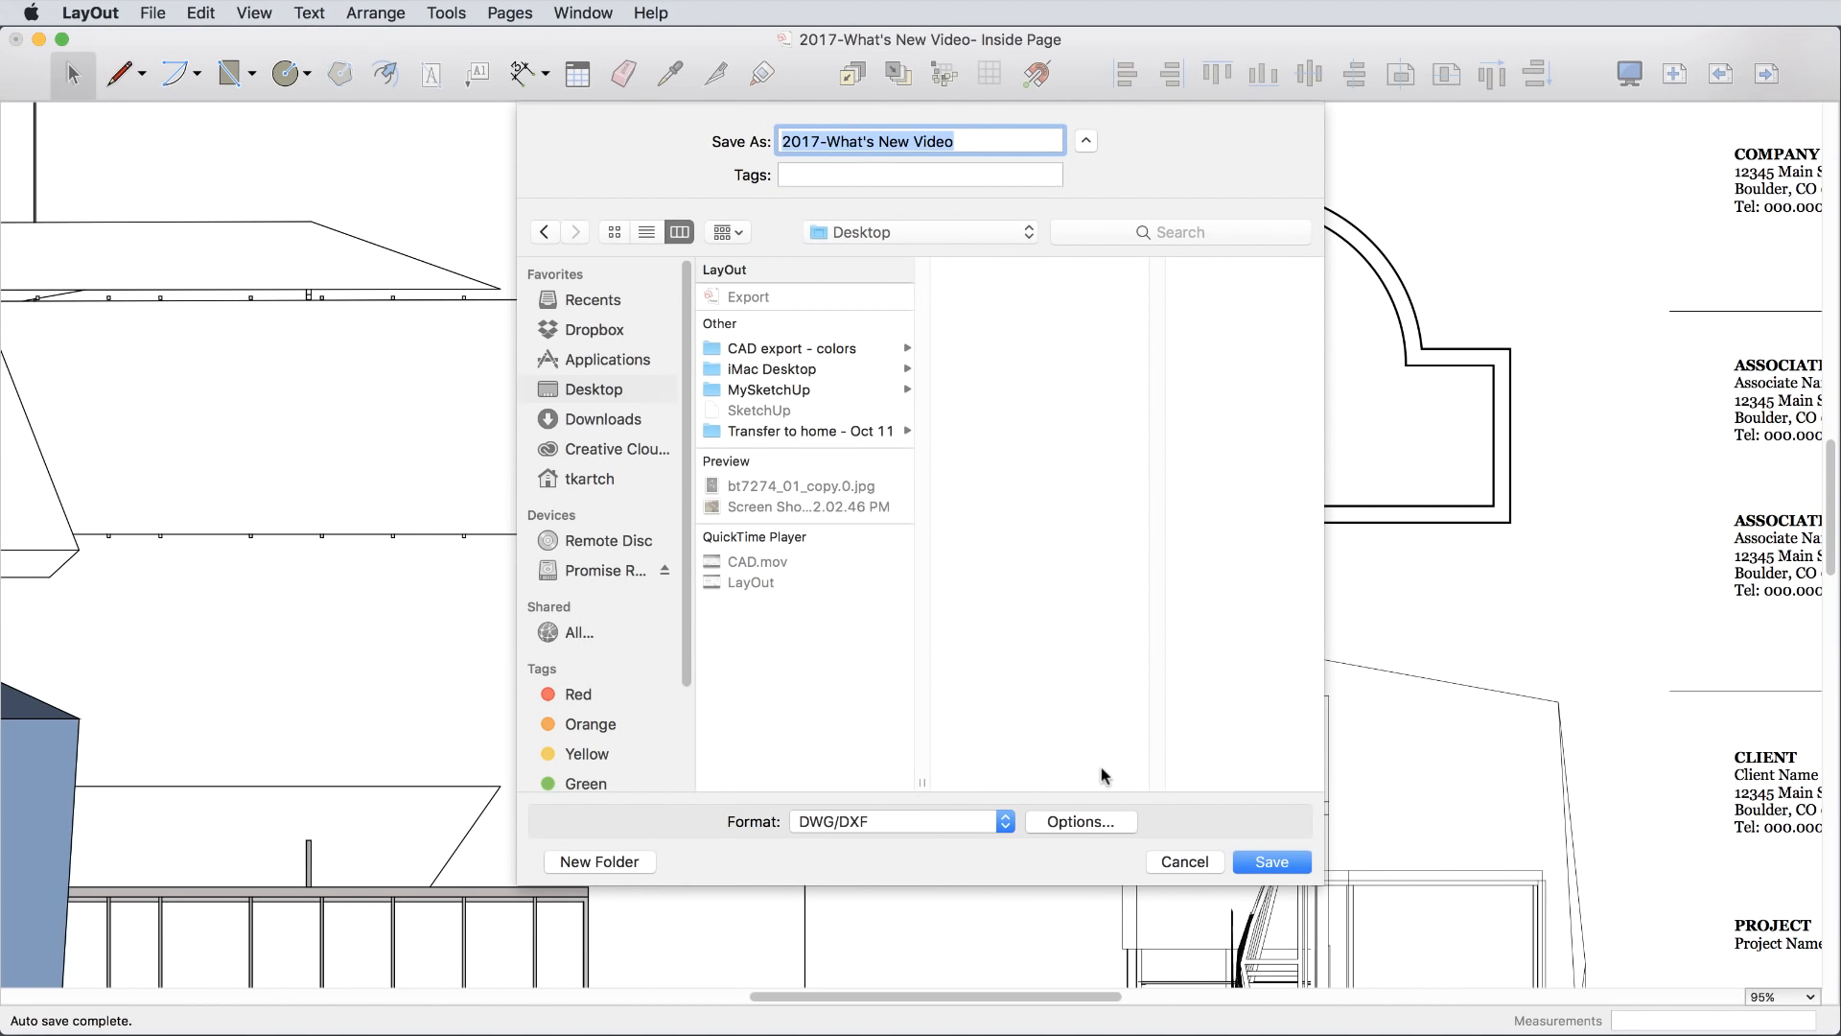
pyautogui.click(1080, 821)
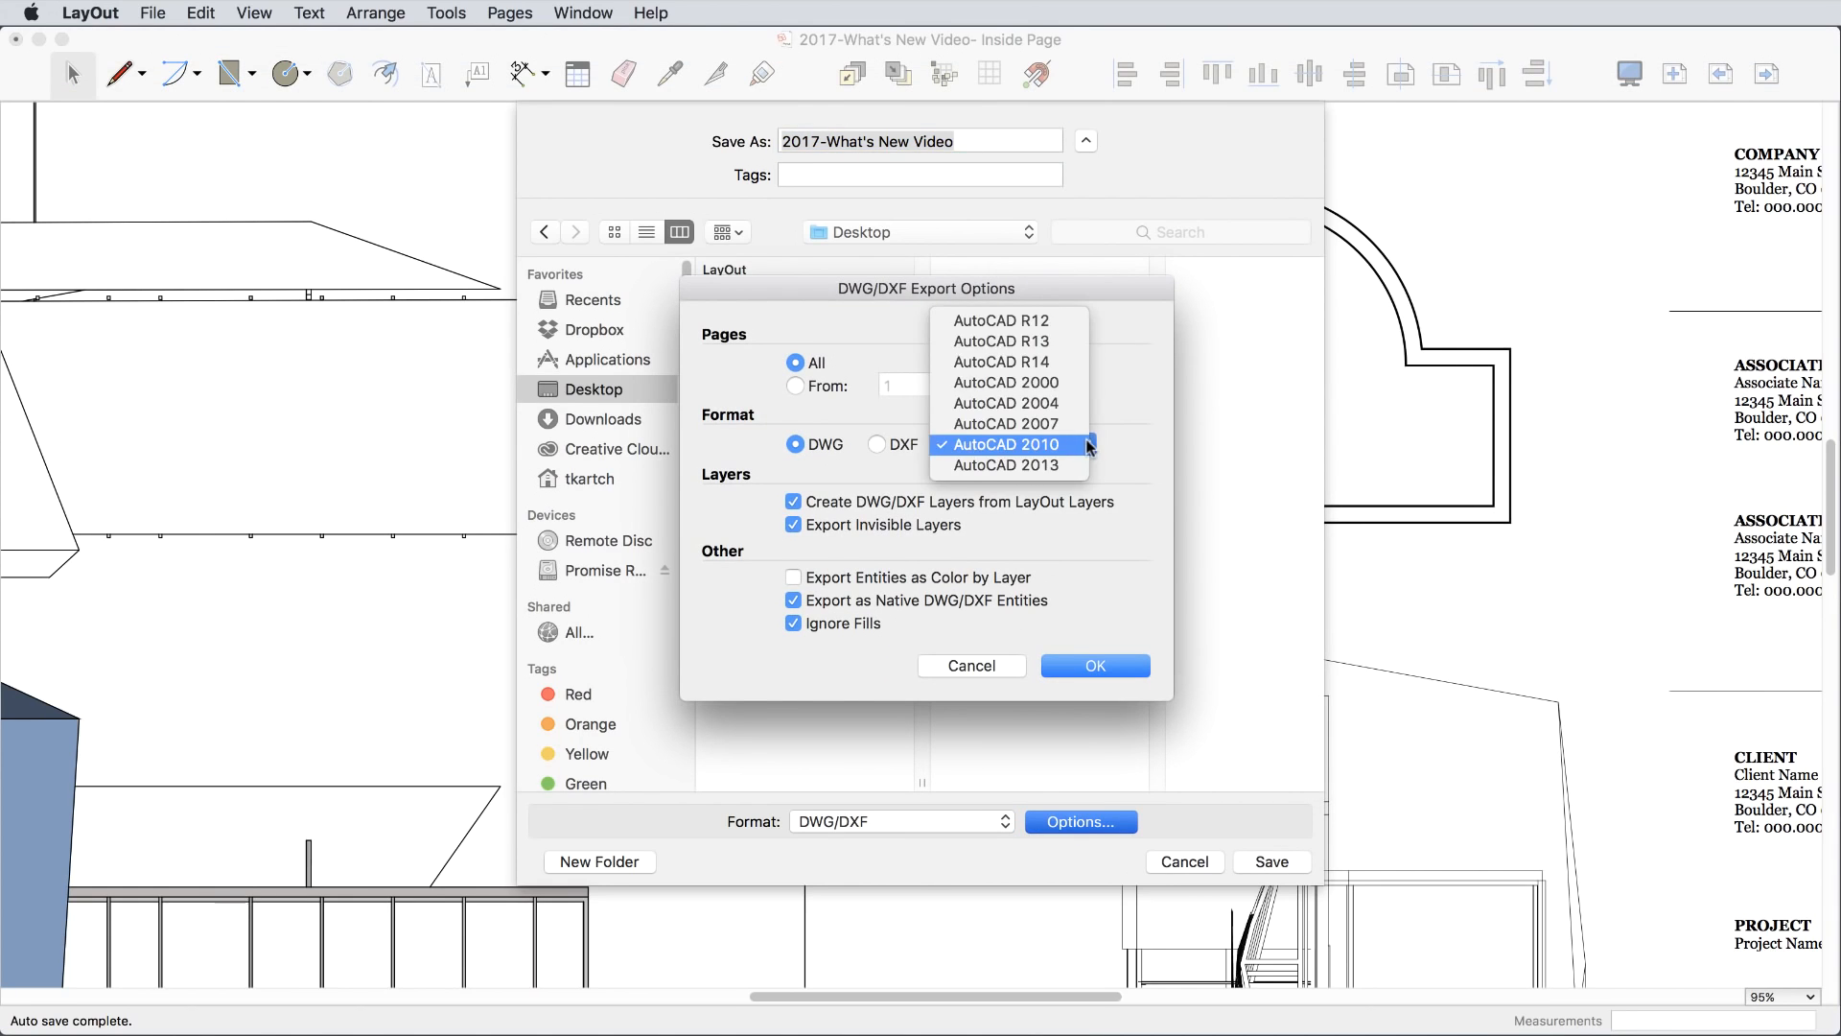
pyautogui.click(1011, 443)
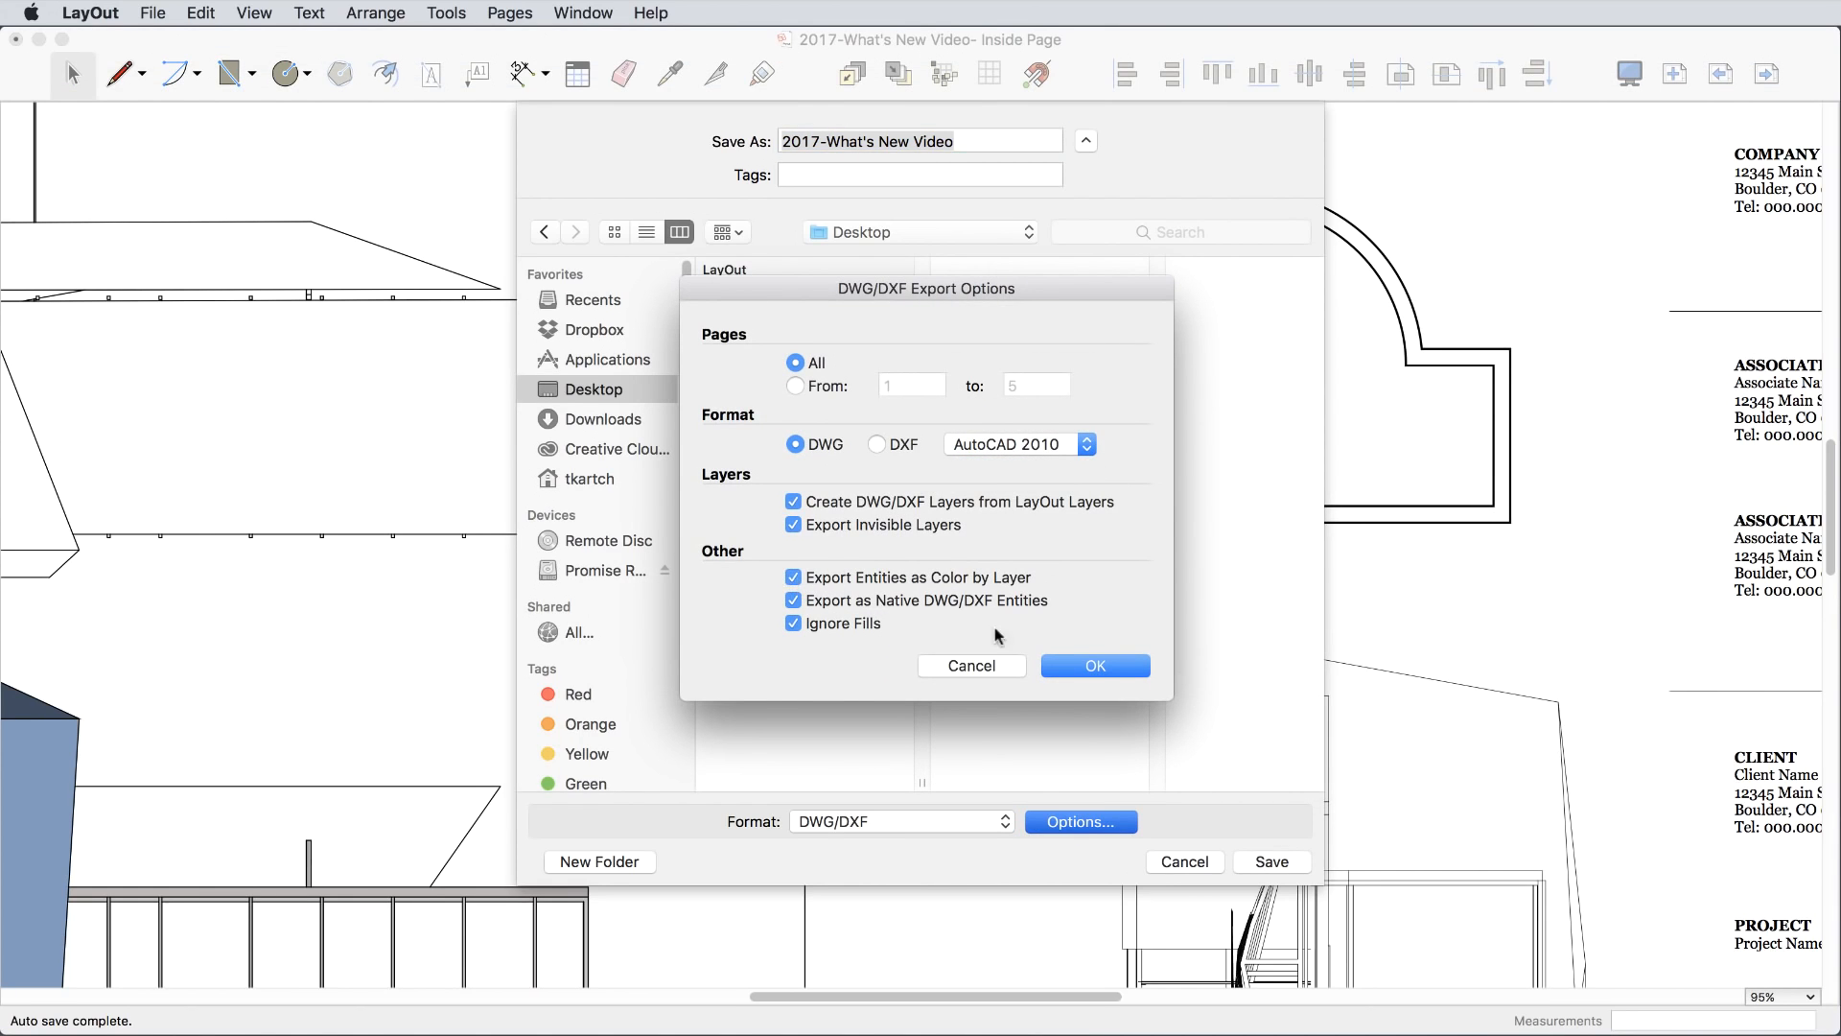
pyautogui.click(1095, 666)
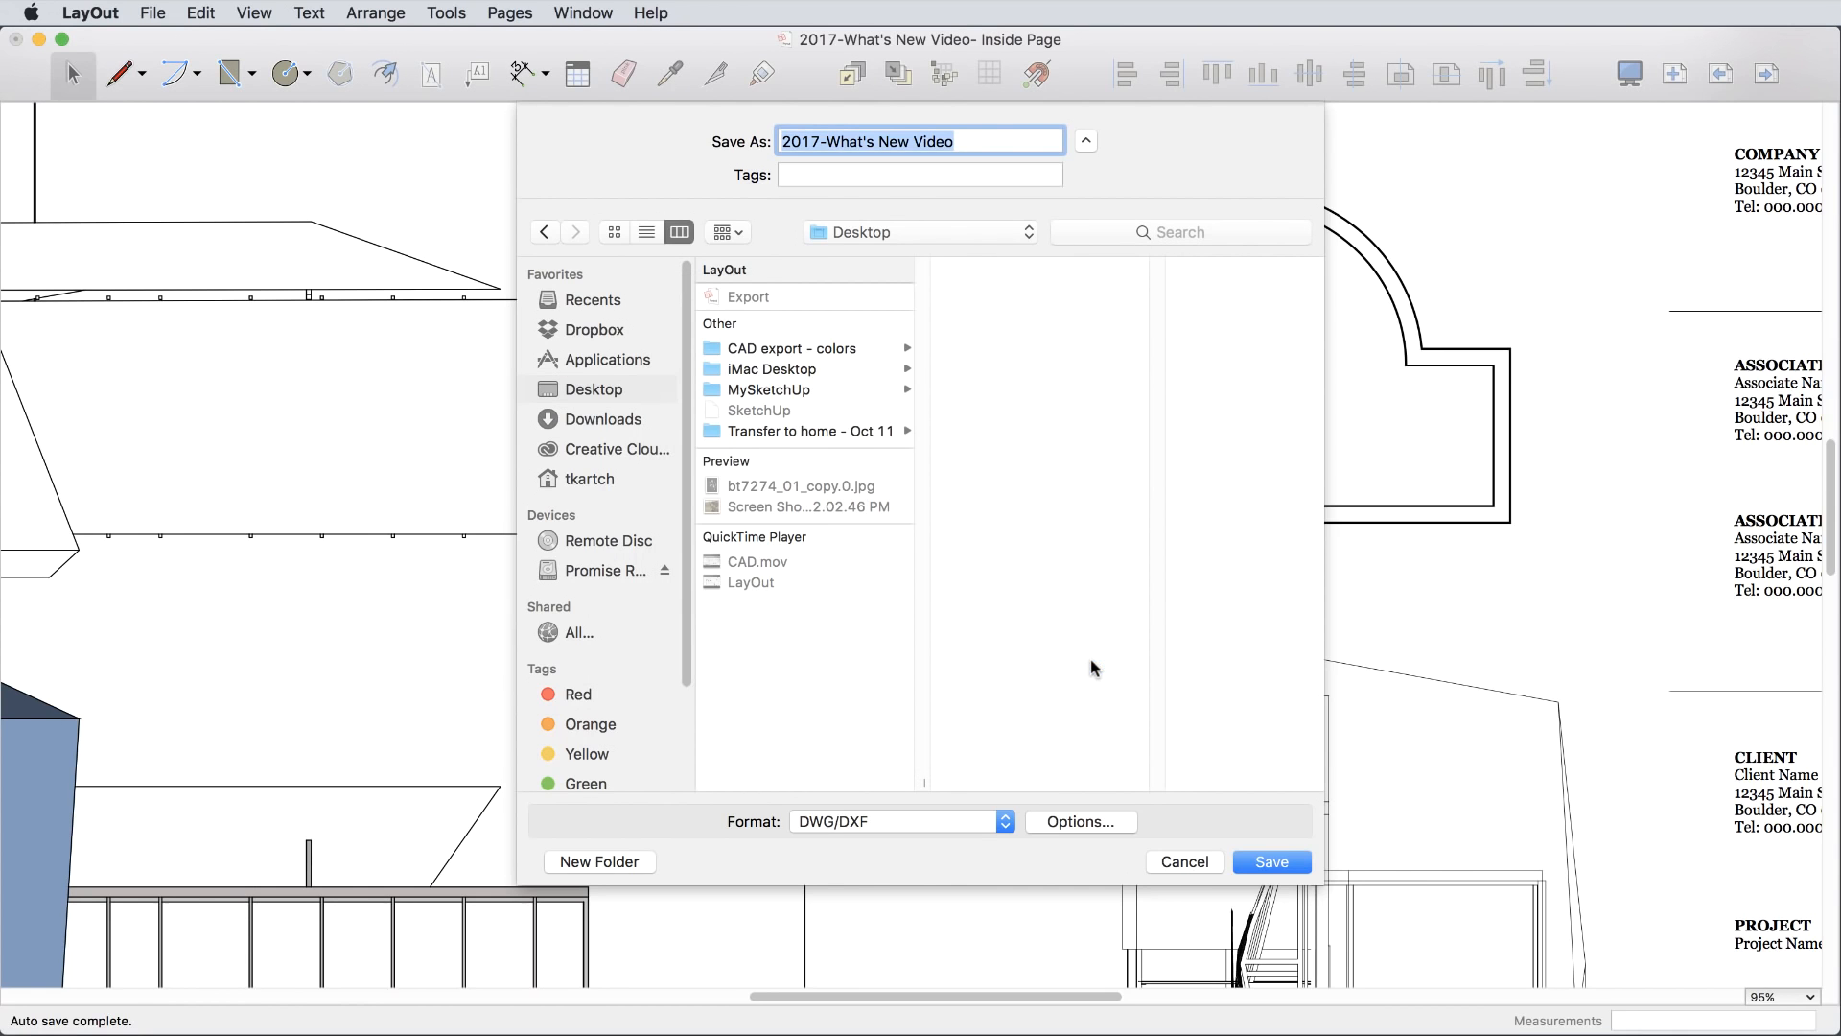
pyautogui.click(1272, 861)
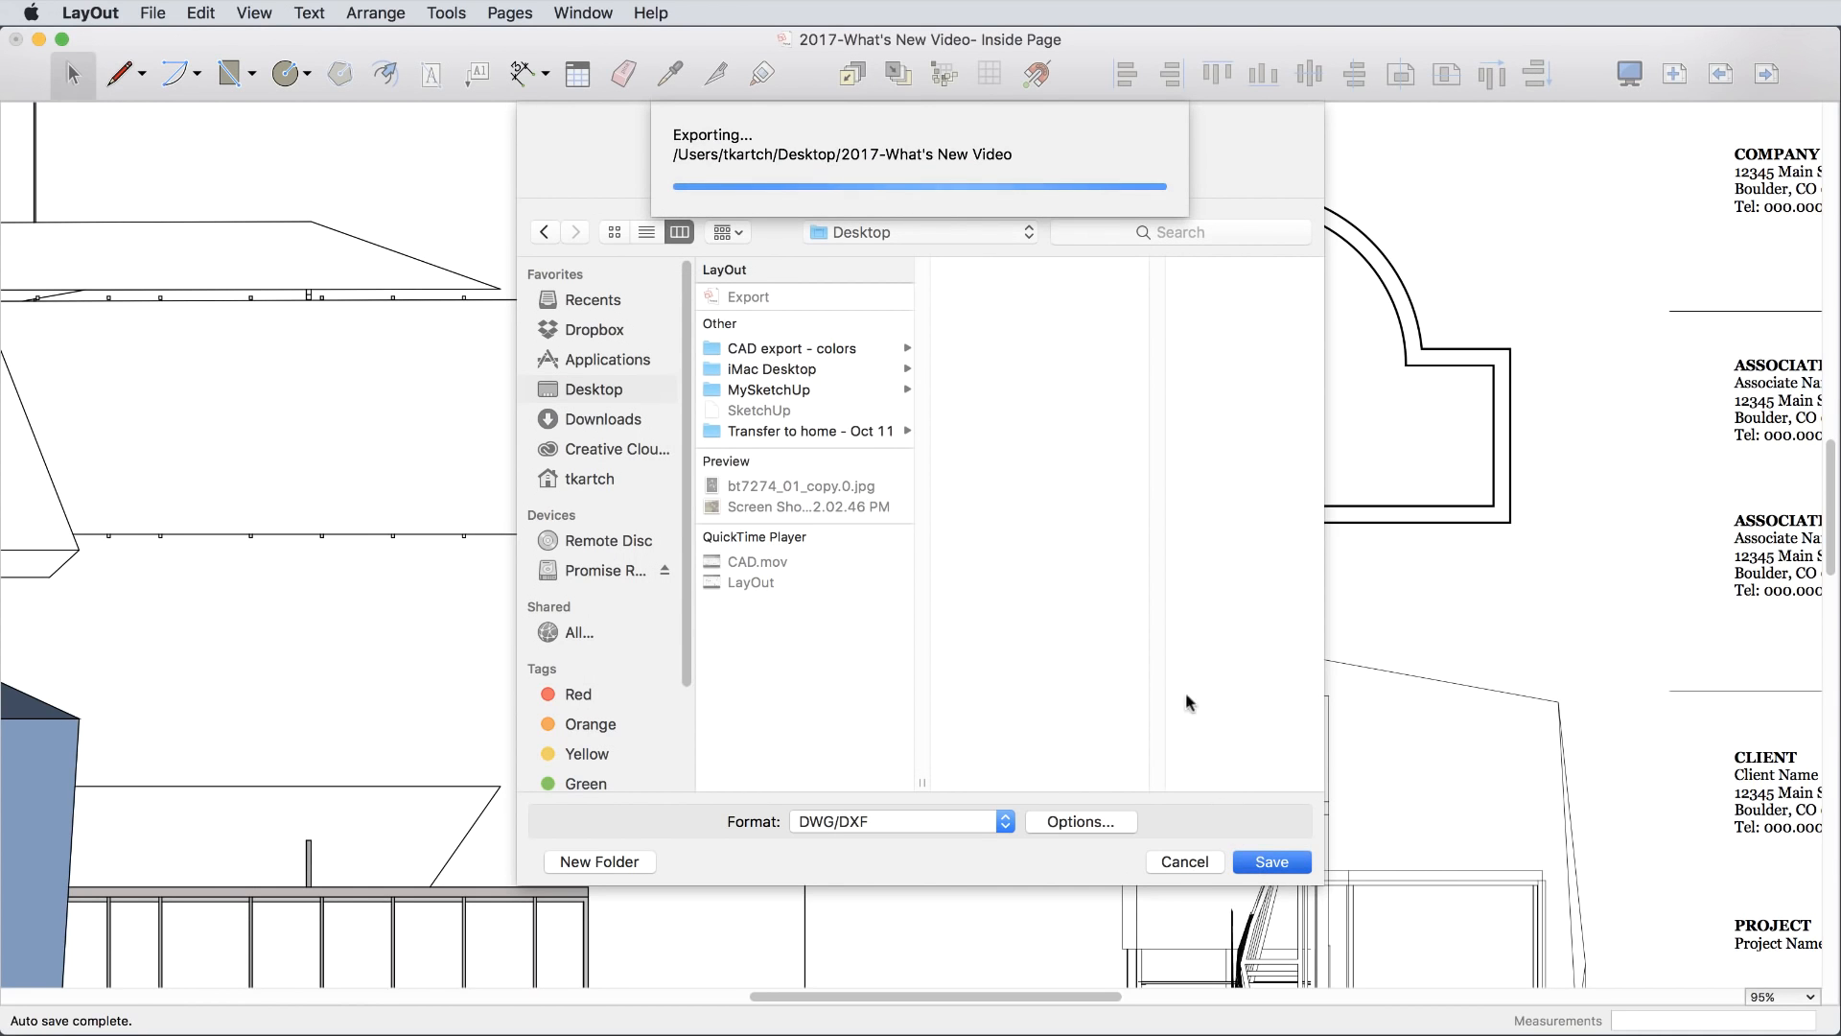
pyautogui.click(1271, 861)
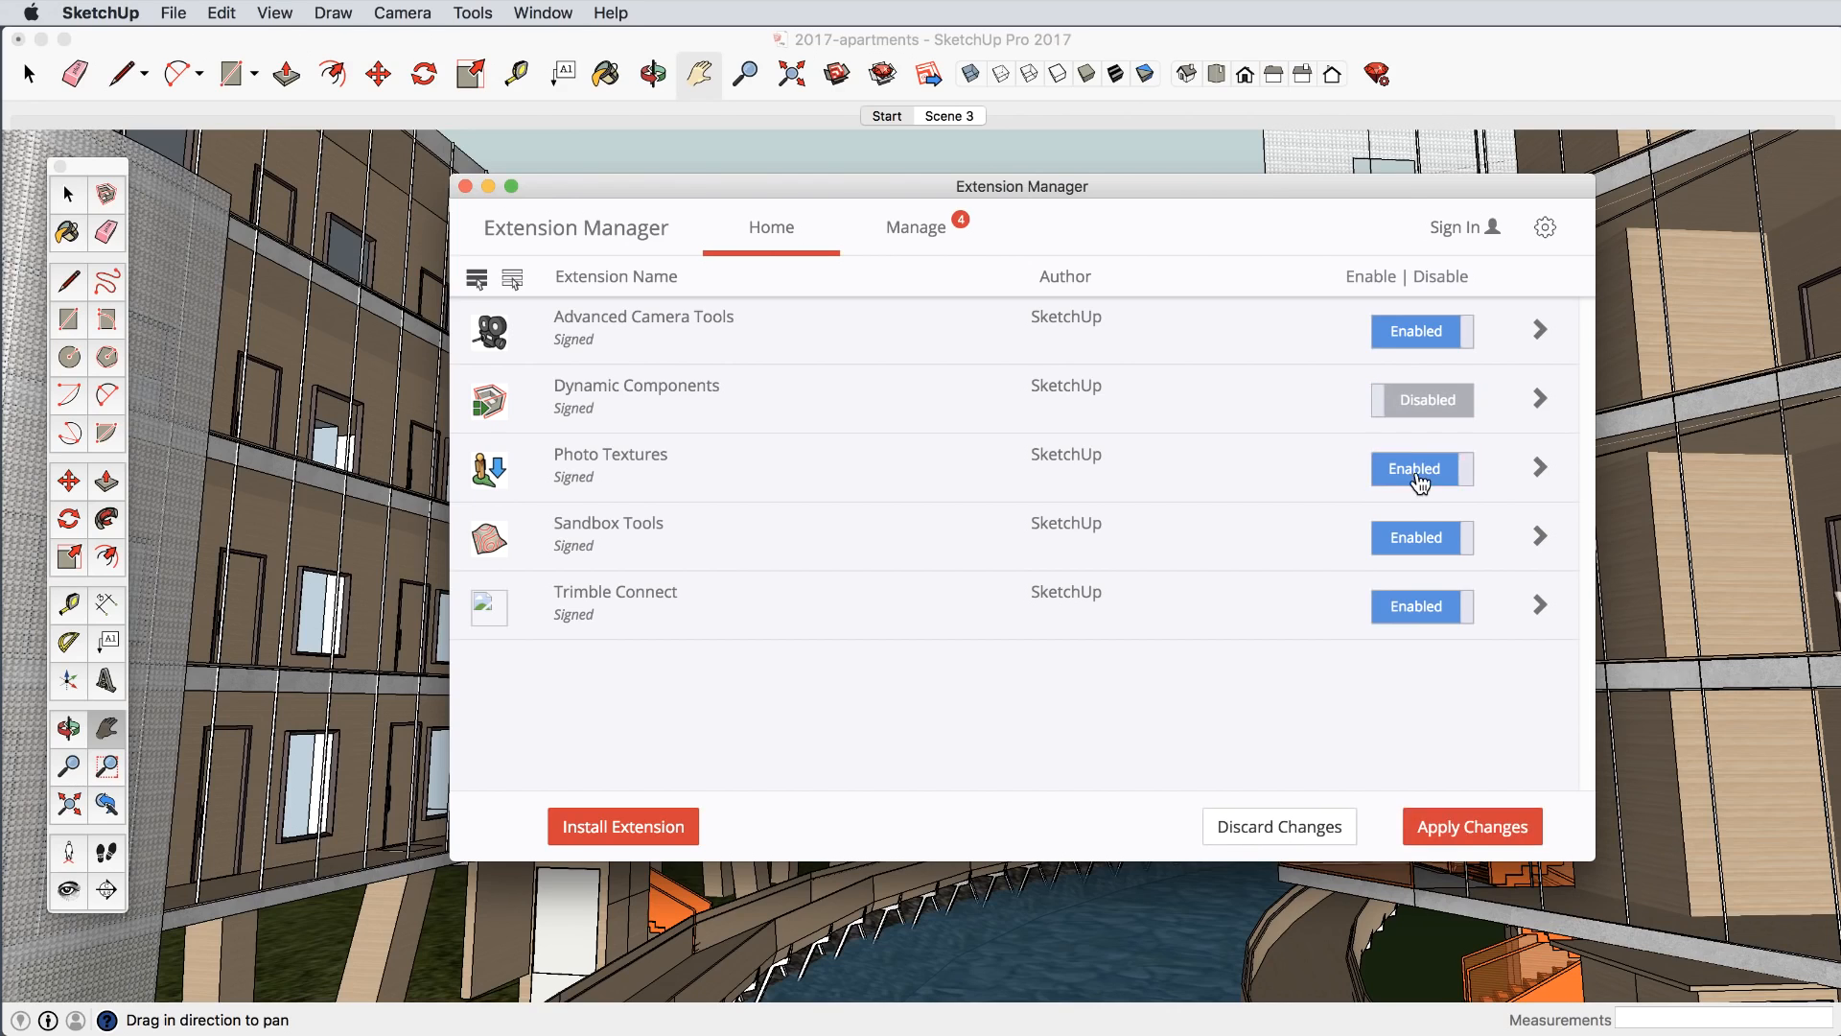
# View the Update and Uninstall options under Manage, then close Extension Manager.
pyautogui.click(914, 228)
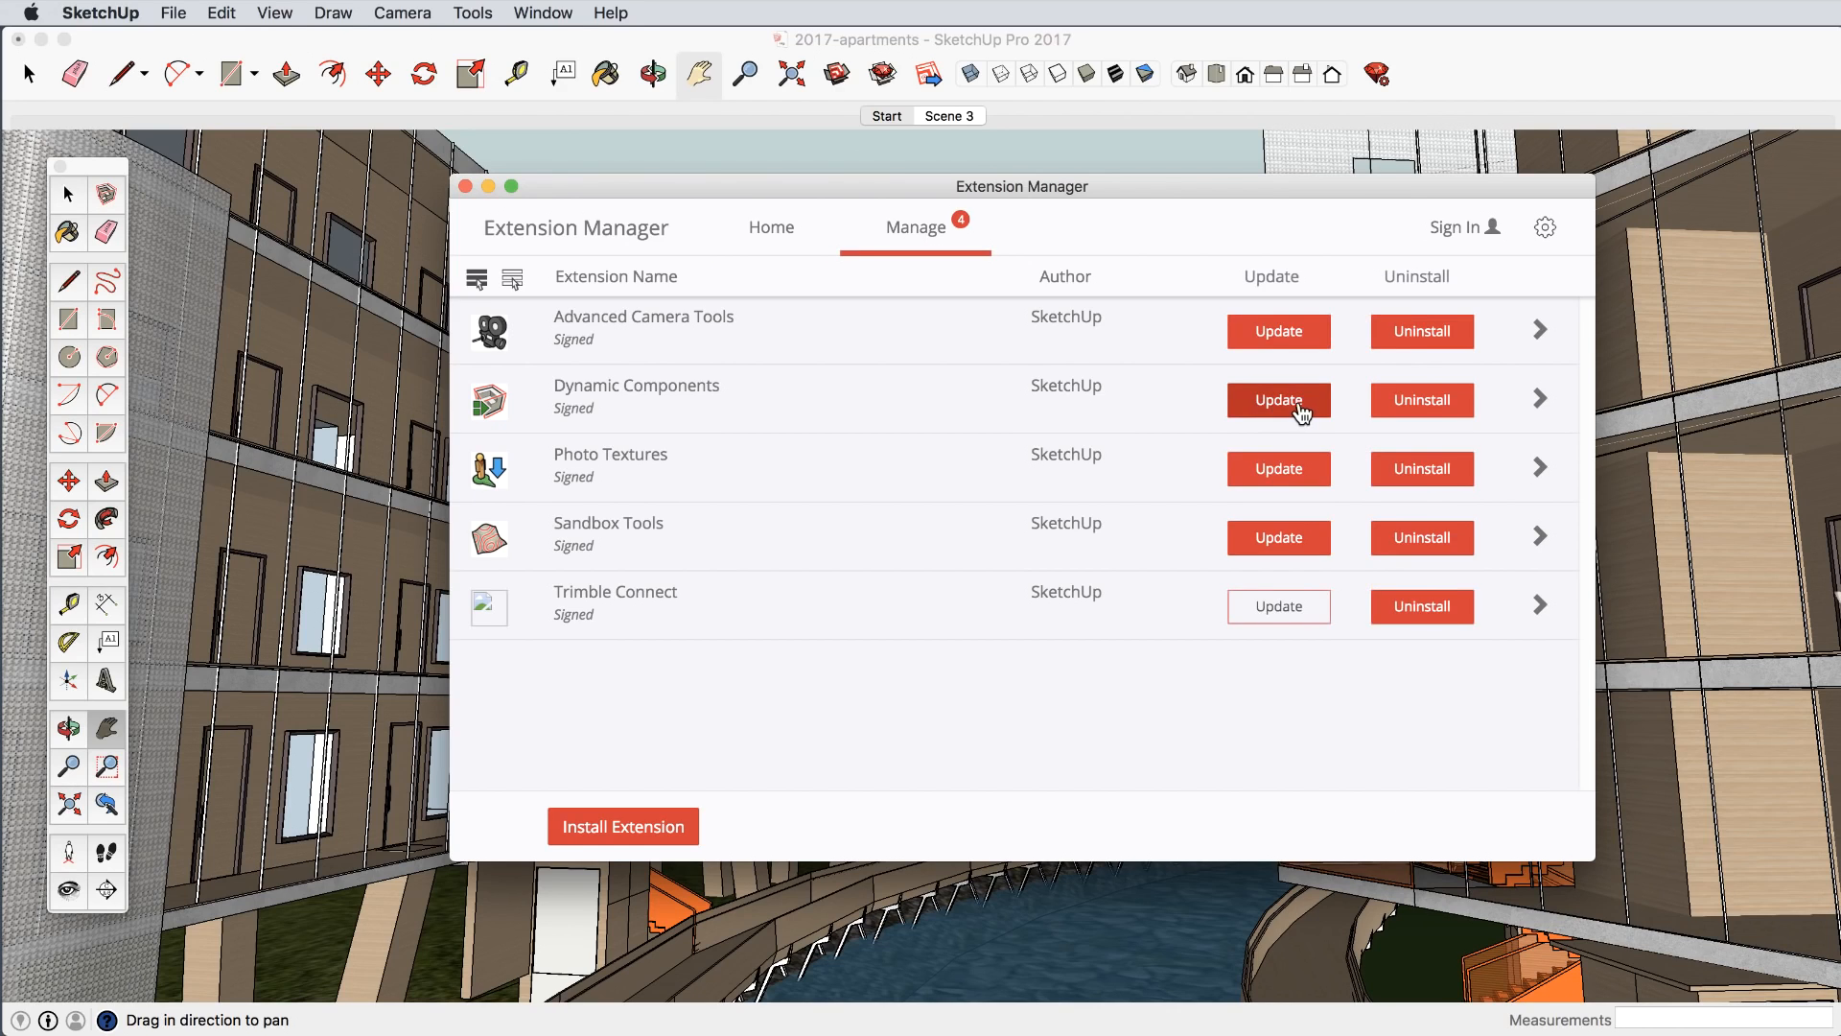
pyautogui.moveTo(1301, 478)
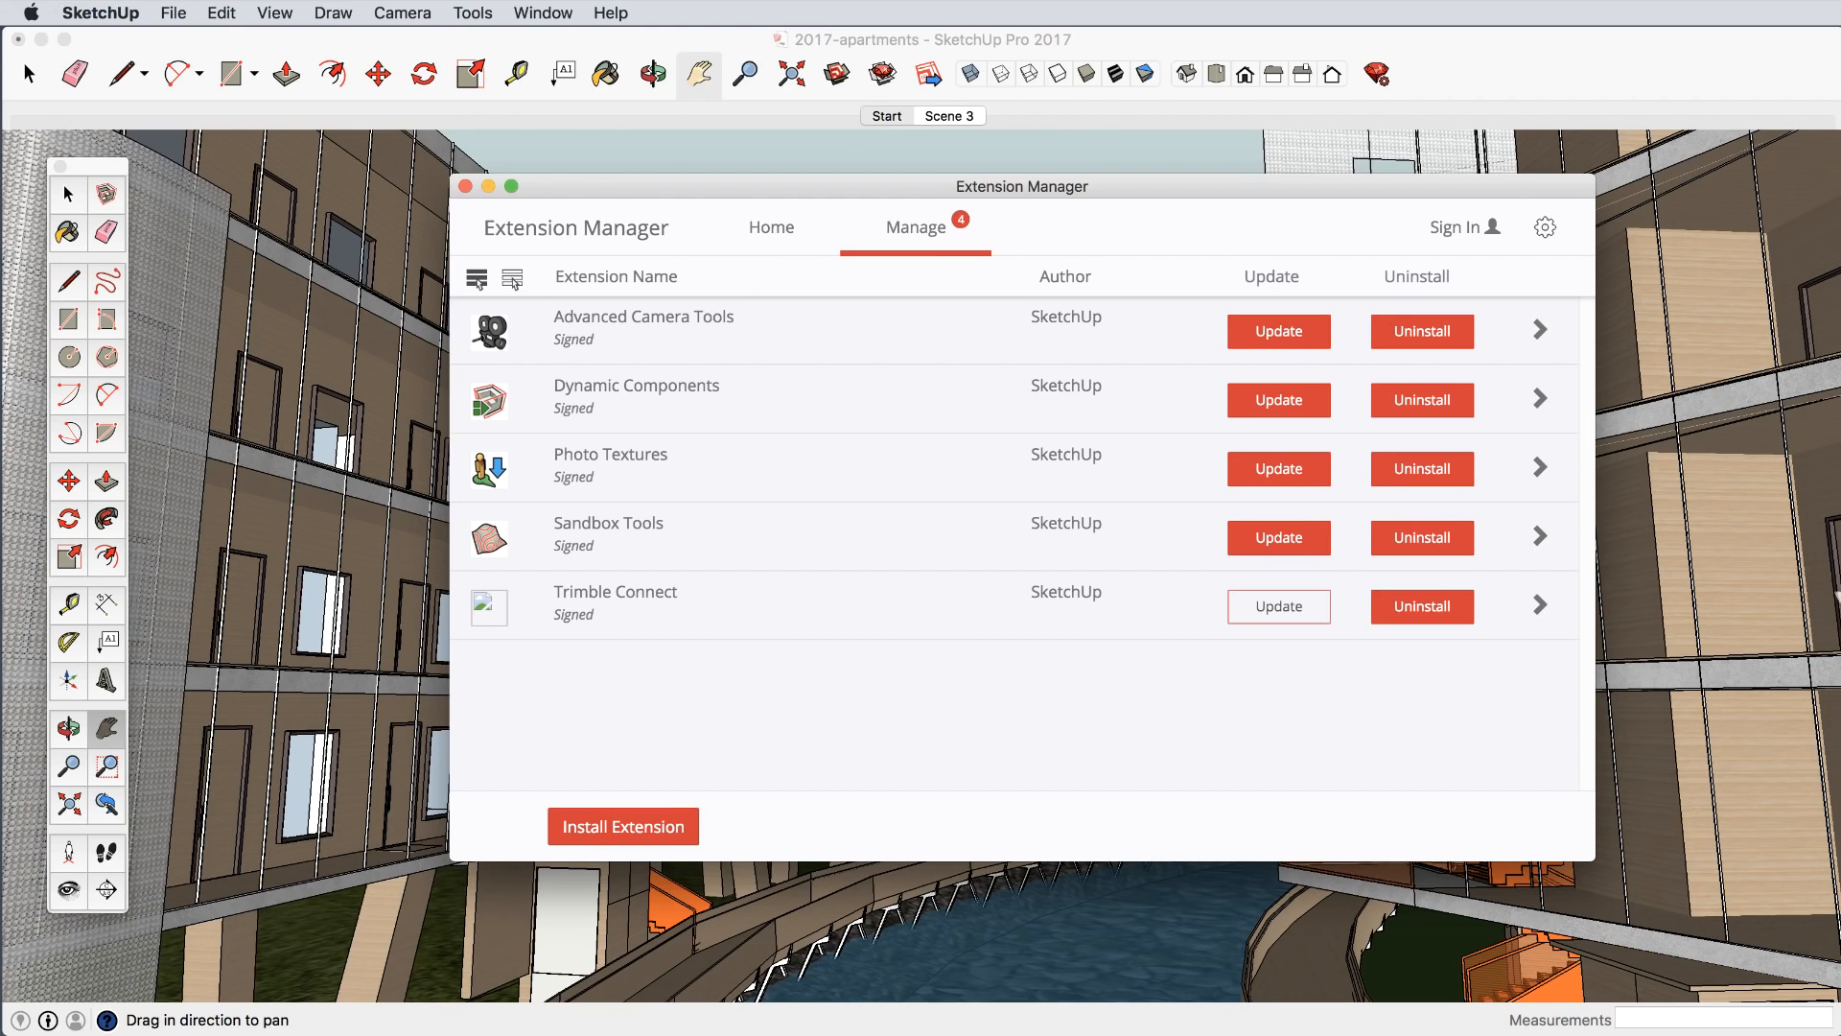
pyautogui.click(465, 186)
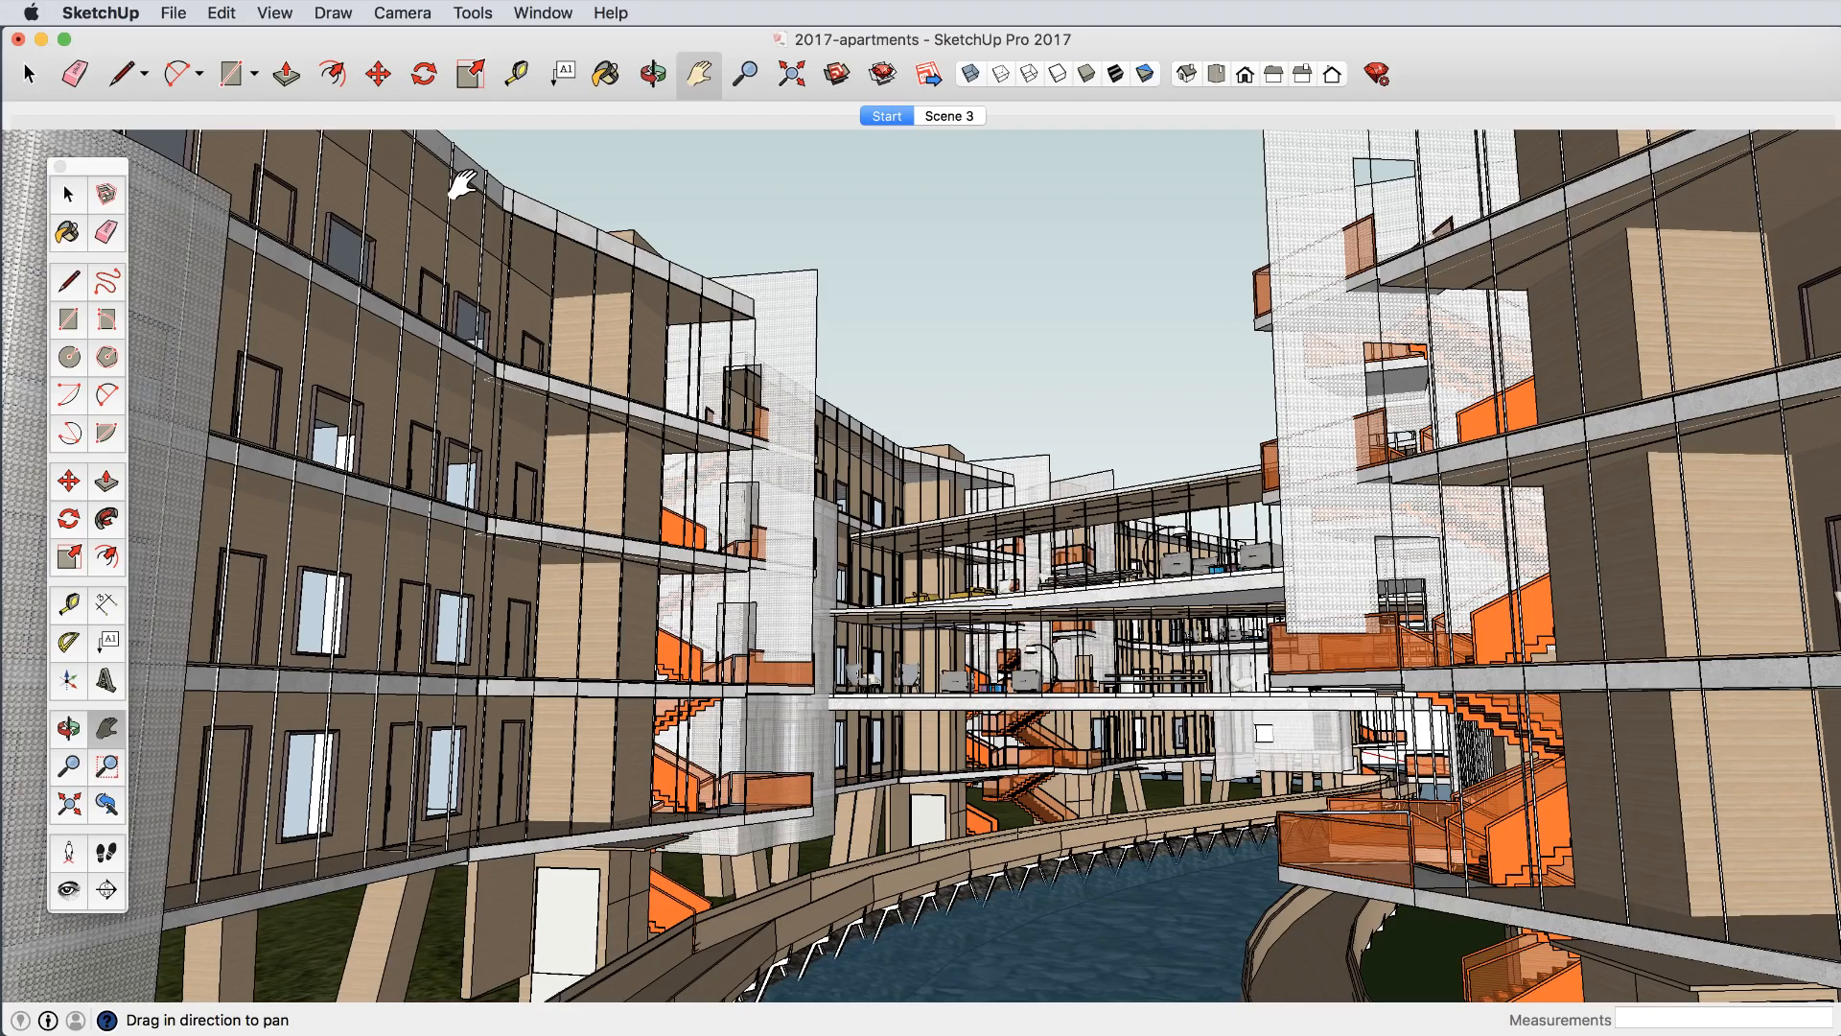